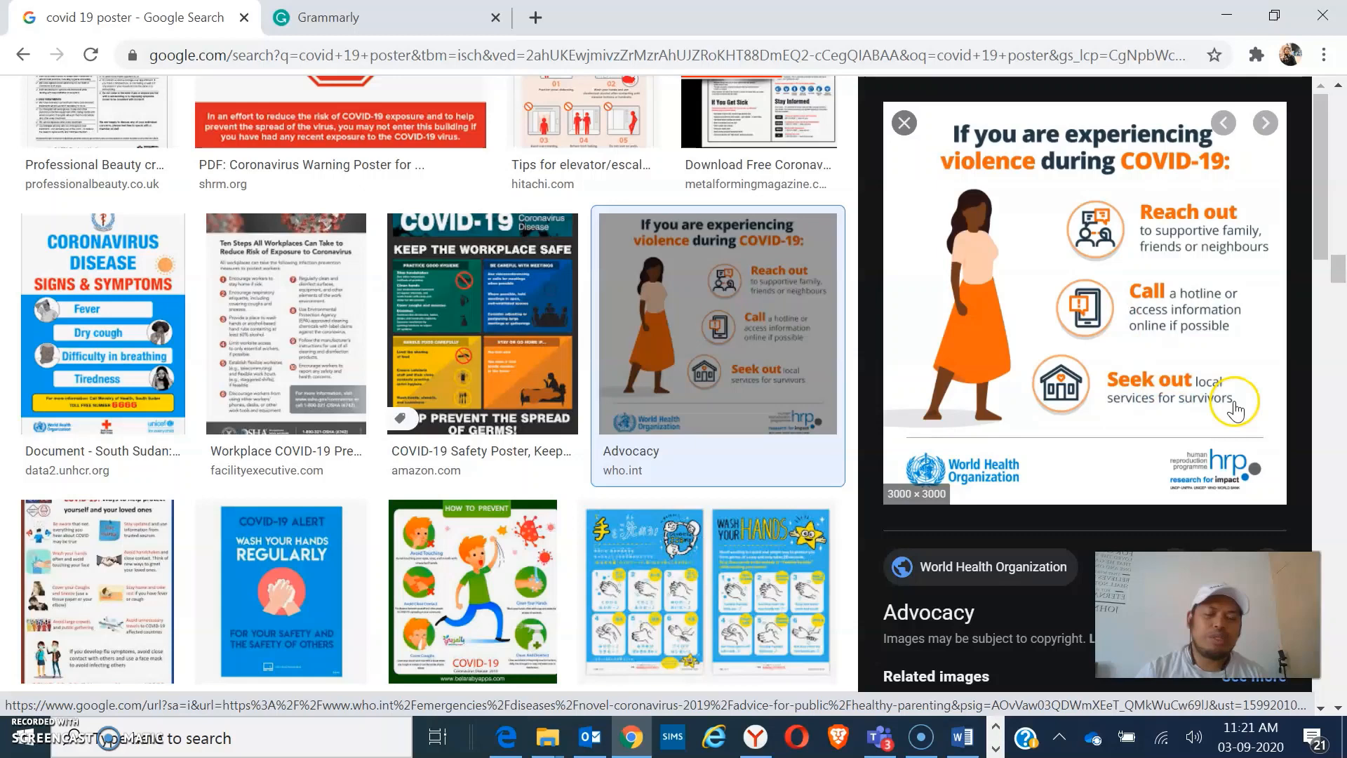
{"action": "mouse_move", "coordinate": [1056, 250]}
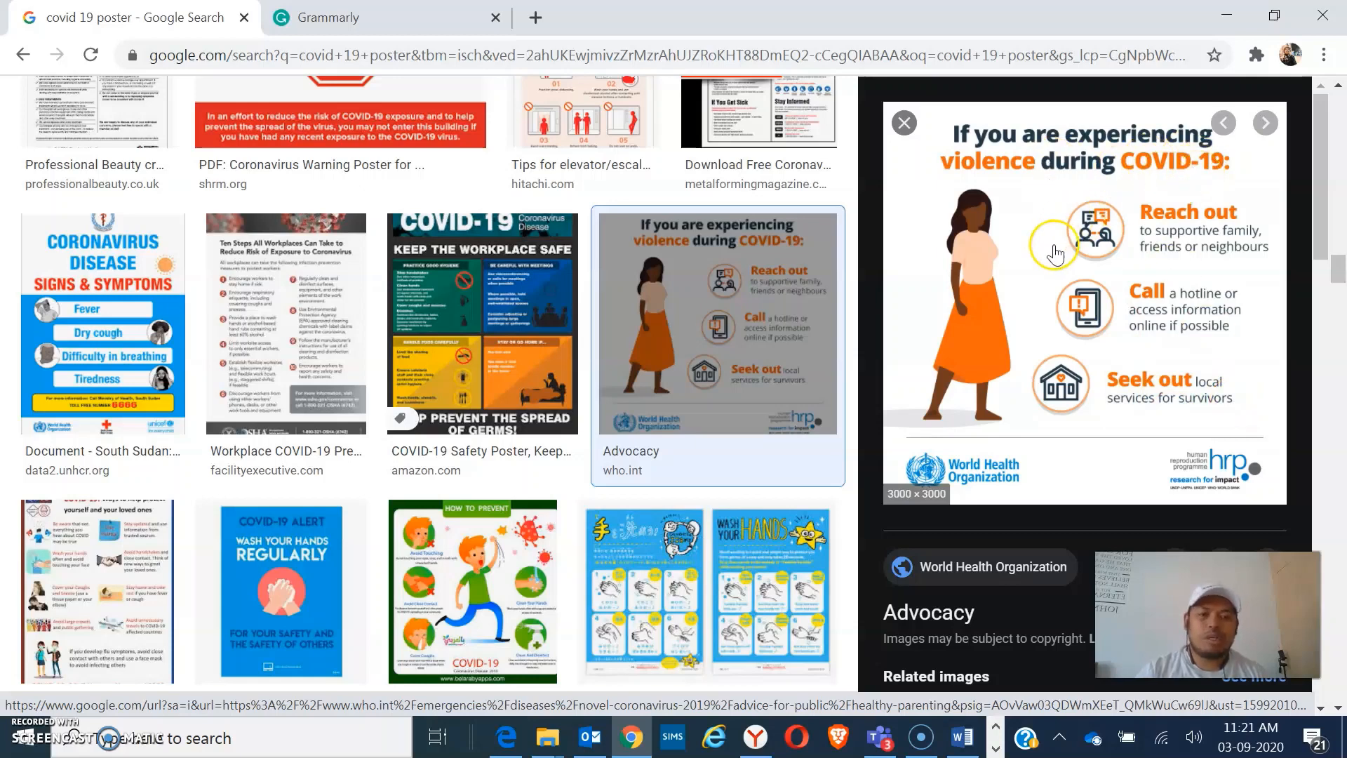
{"action": "mouse_move", "coordinate": [1017, 304]}
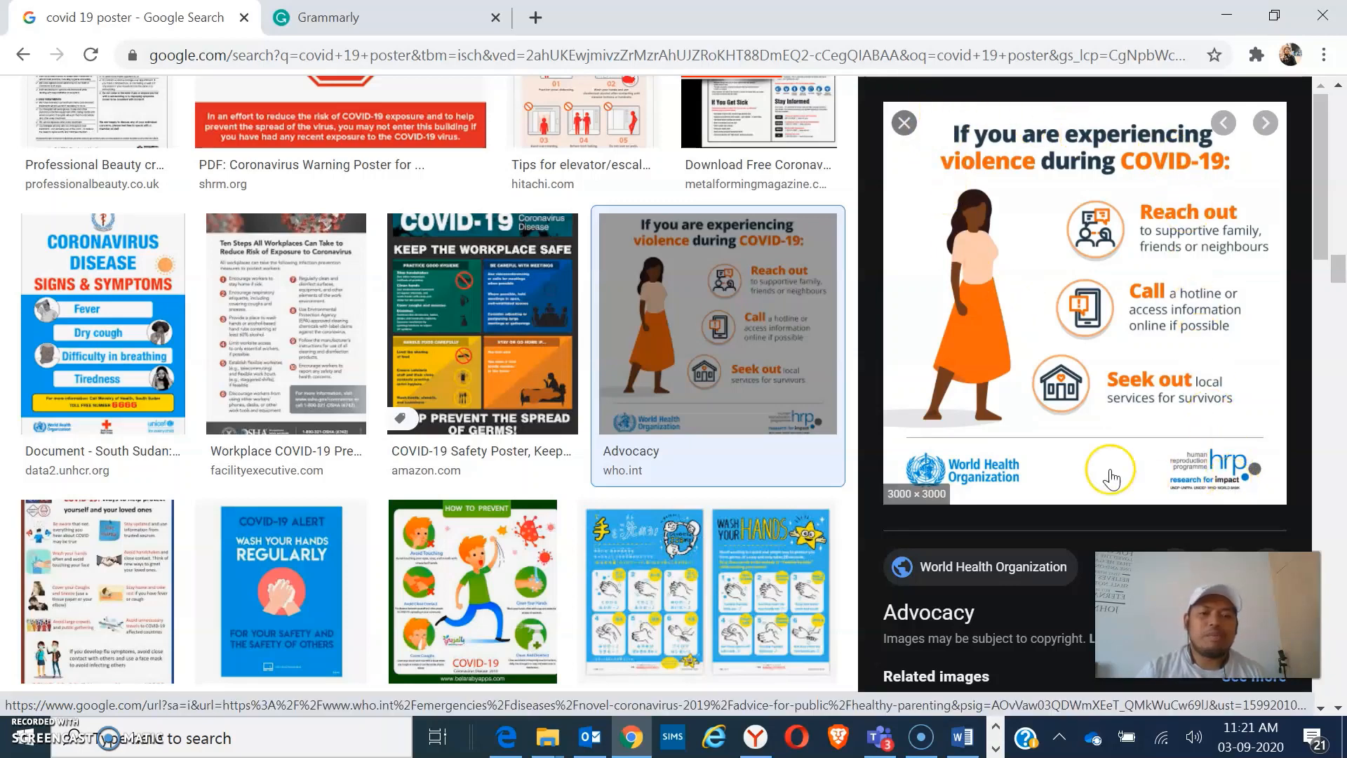
{"action": "mouse_move", "coordinate": [1046, 445]}
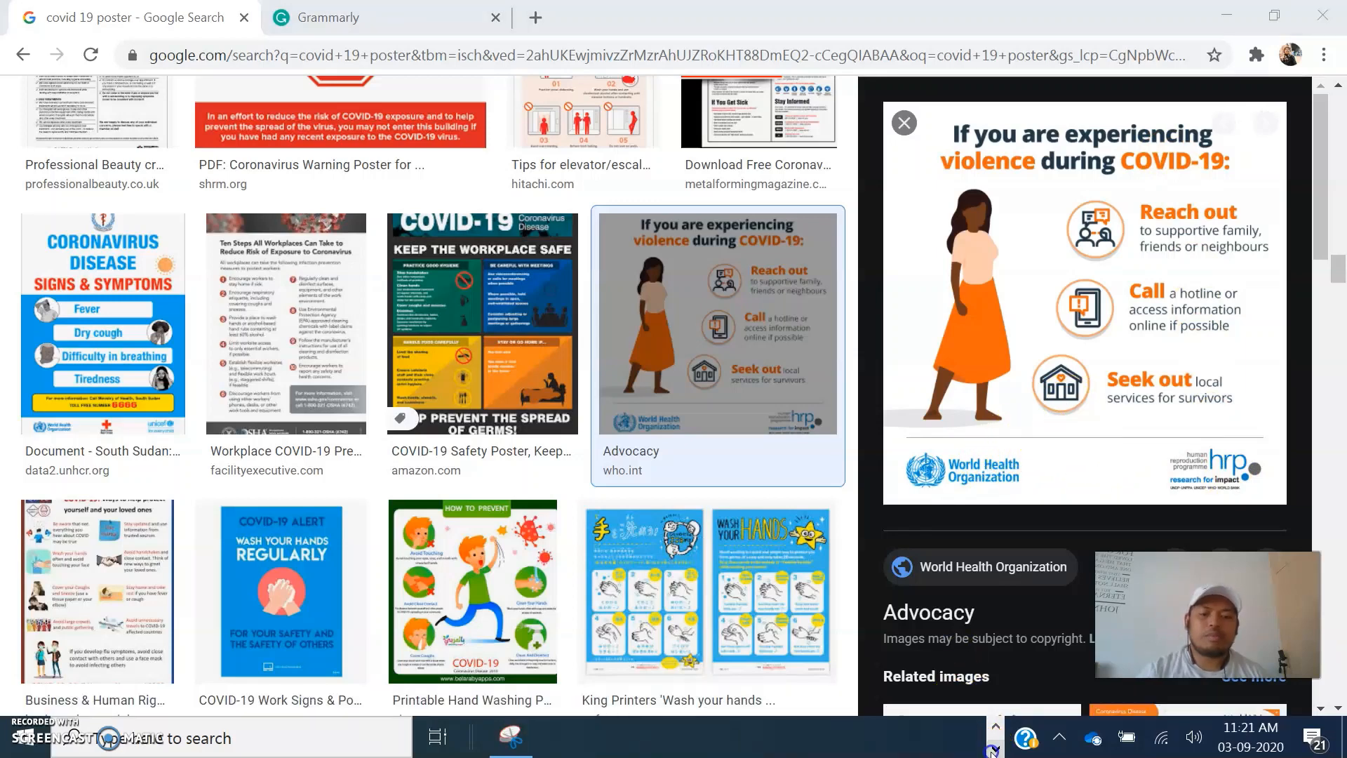
Snip the WHO COVID-19 violence poster and save it as JPEG 'covid poster 1'.
{"action": "left_click", "coordinate": [511, 737]}
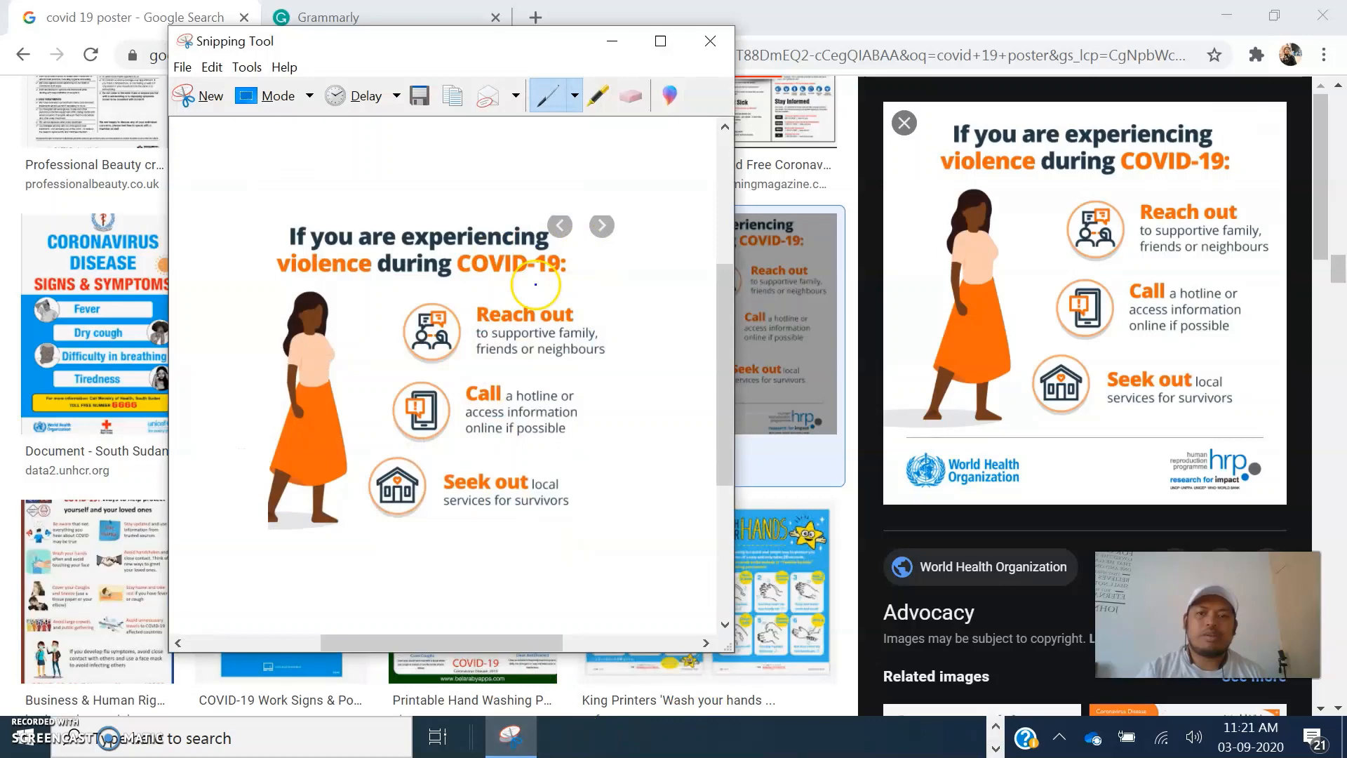
{"action": "mouse_move", "coordinate": [460, 305]}
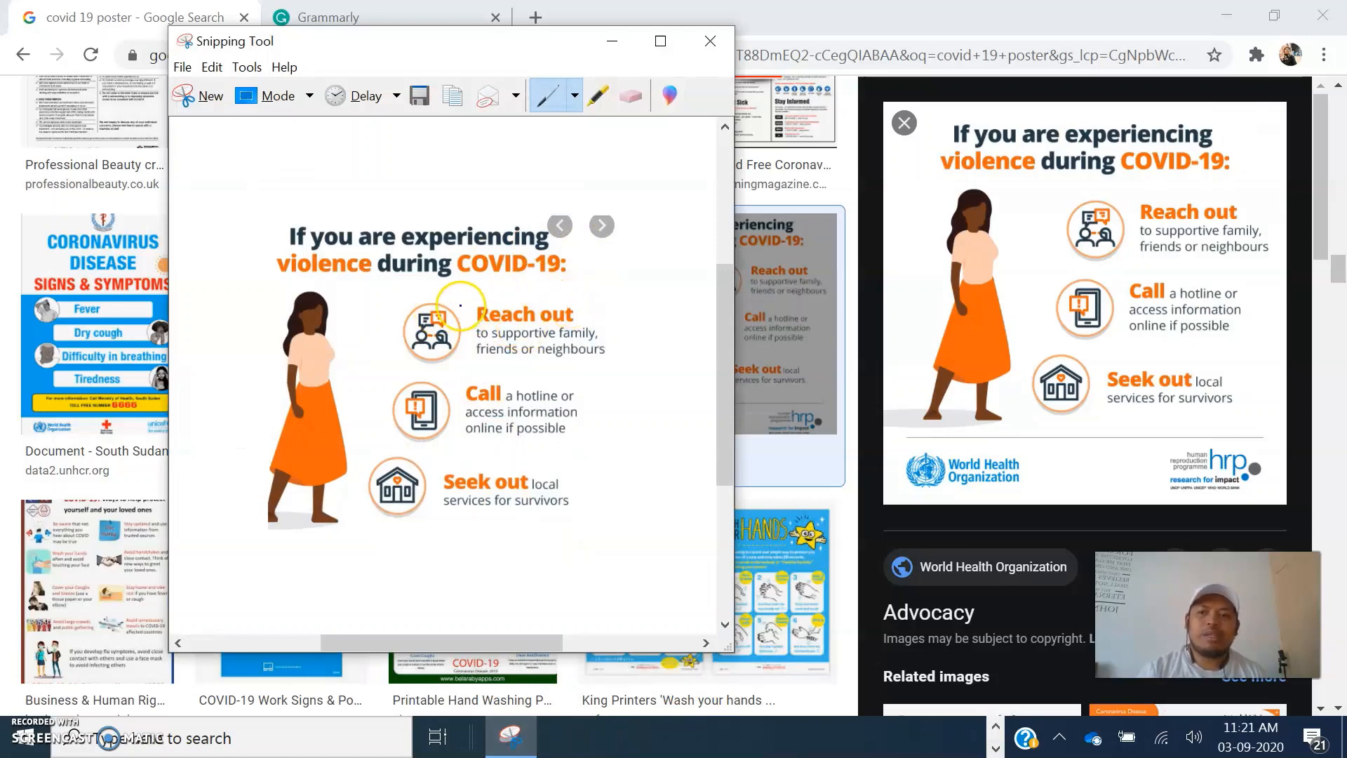
{"action": "right_click", "coordinate": [481, 305]}
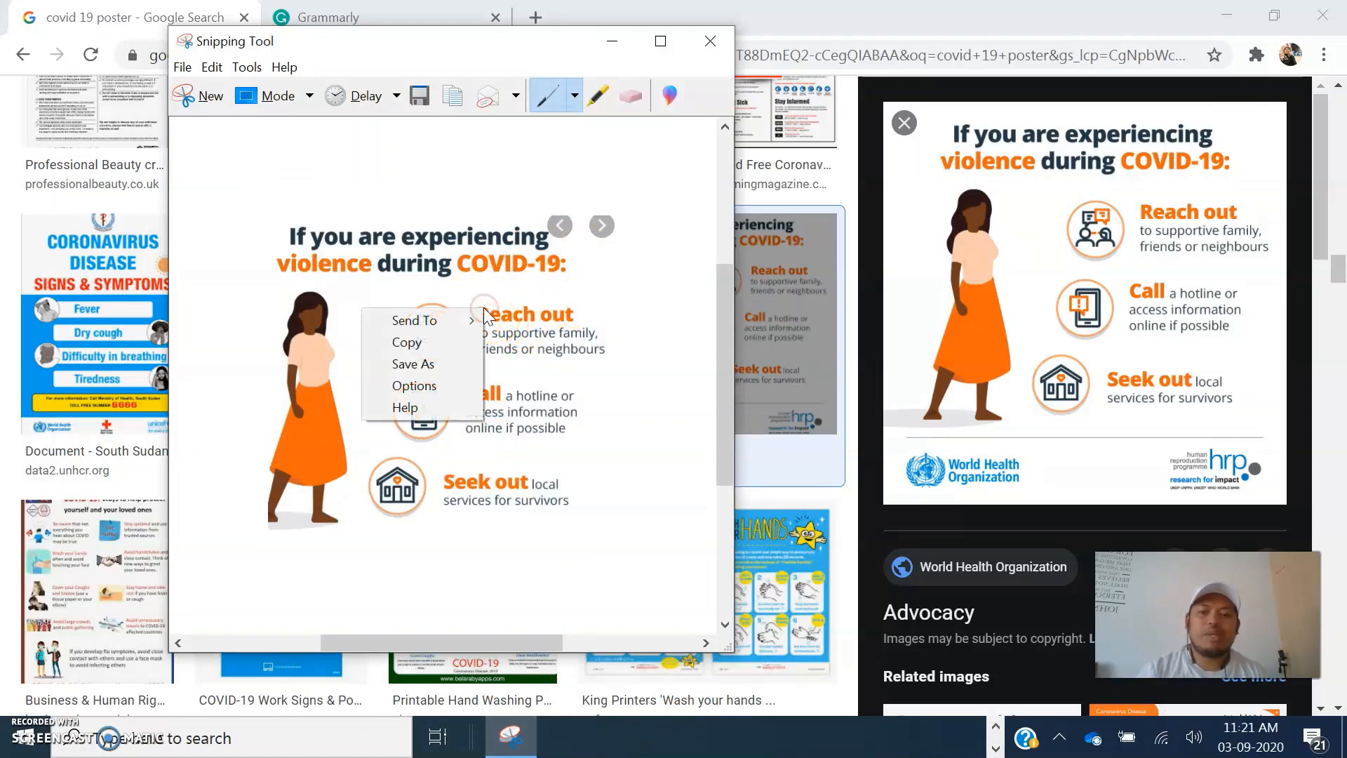
{"action": "mouse_move", "coordinate": [429, 369]}
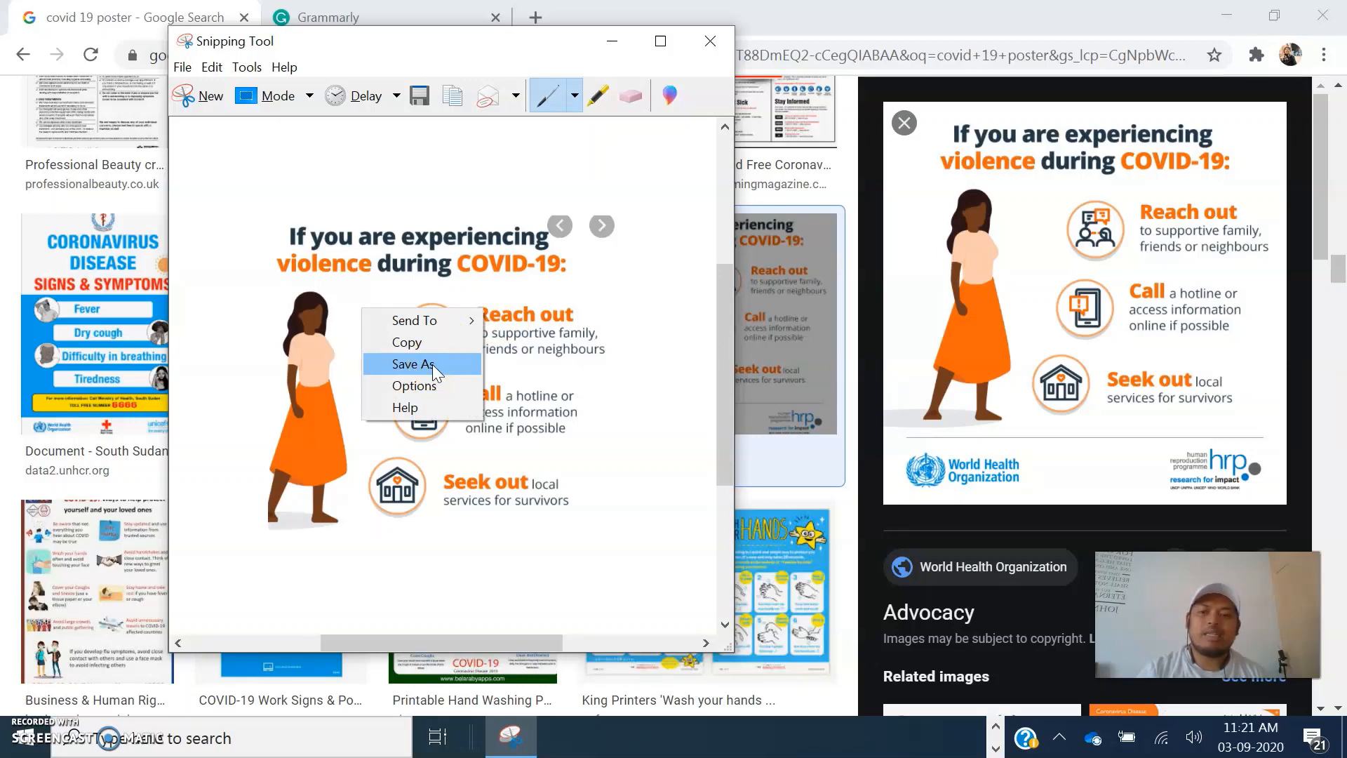
{"action": "left_click", "coordinate": [413, 364]}
{"action": "type", "text": "covid poster 1"}
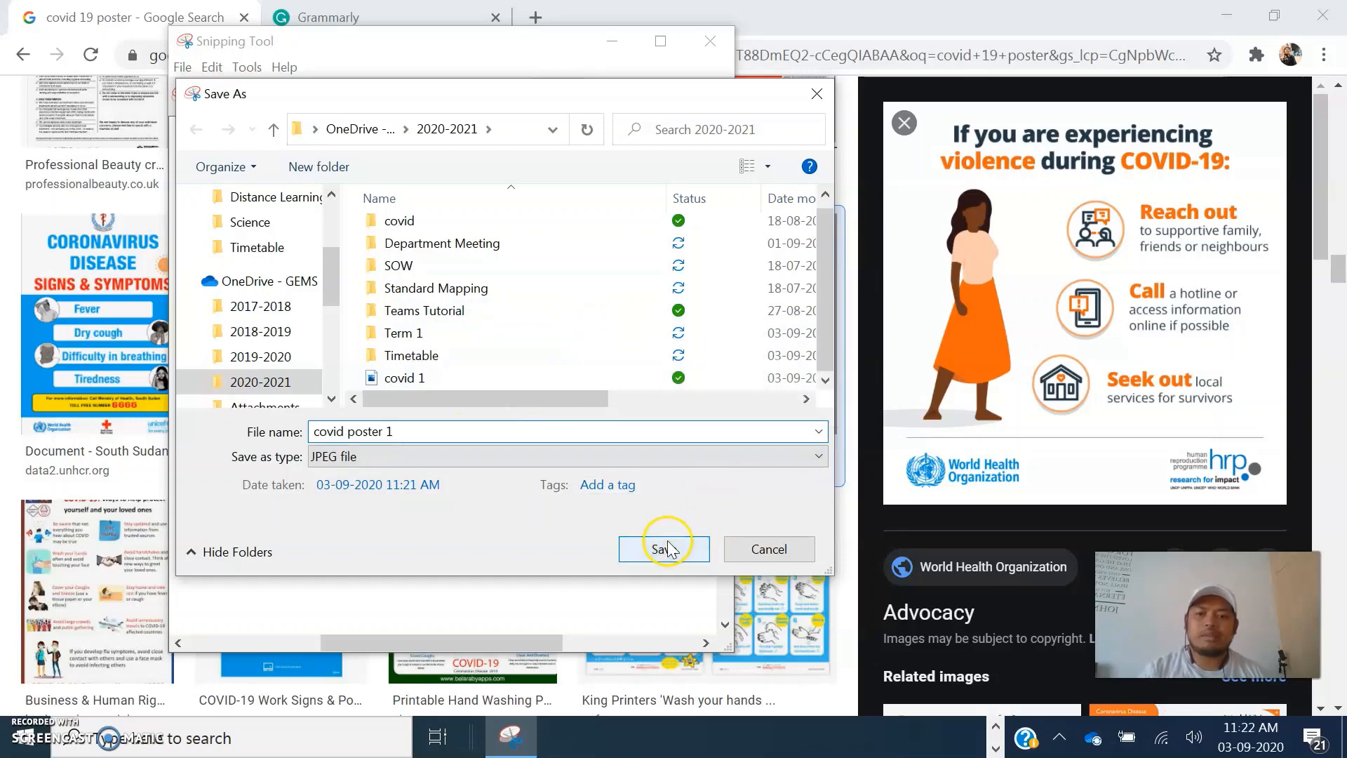
{"action": "left_click", "coordinate": [664, 549]}
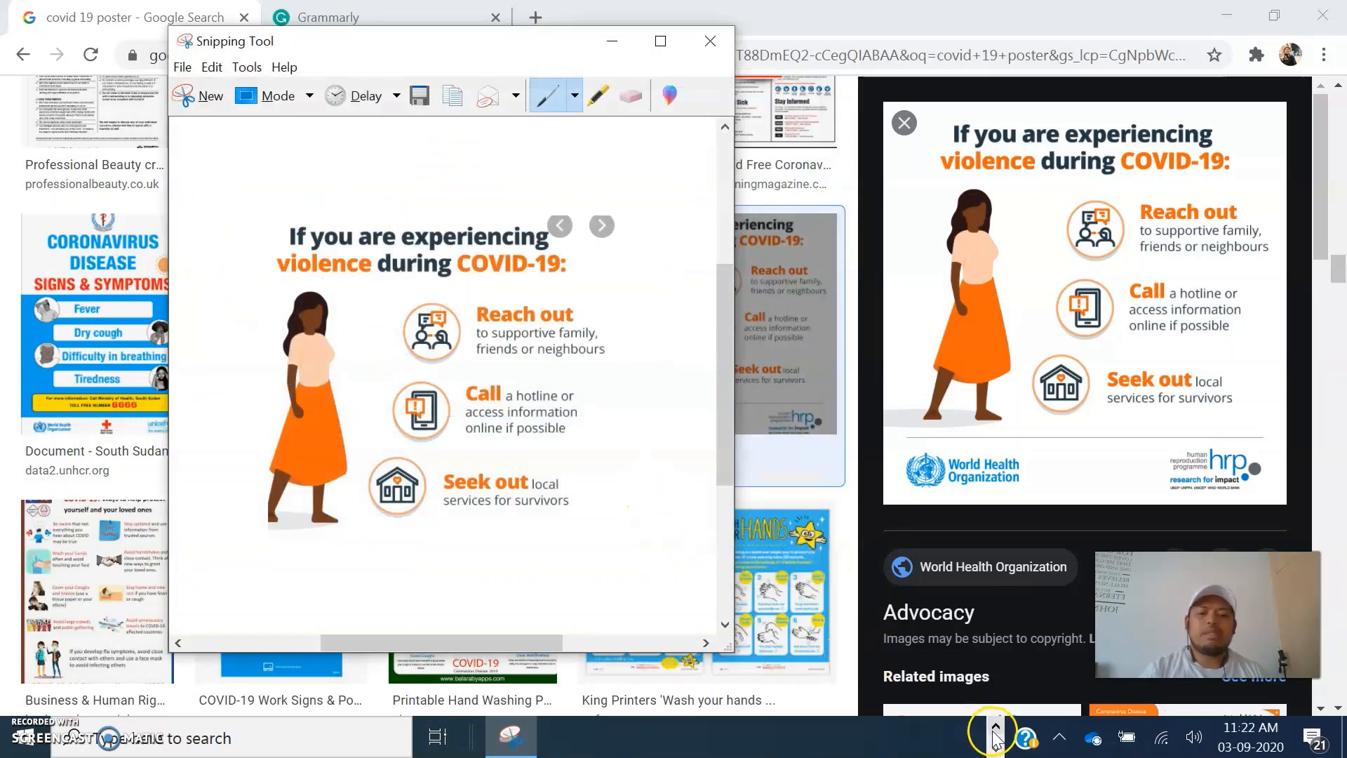
Insert the 'covid poster 1' picture into the blank document and enlarge it across the page.
{"action": "left_click", "coordinate": [962, 737]}
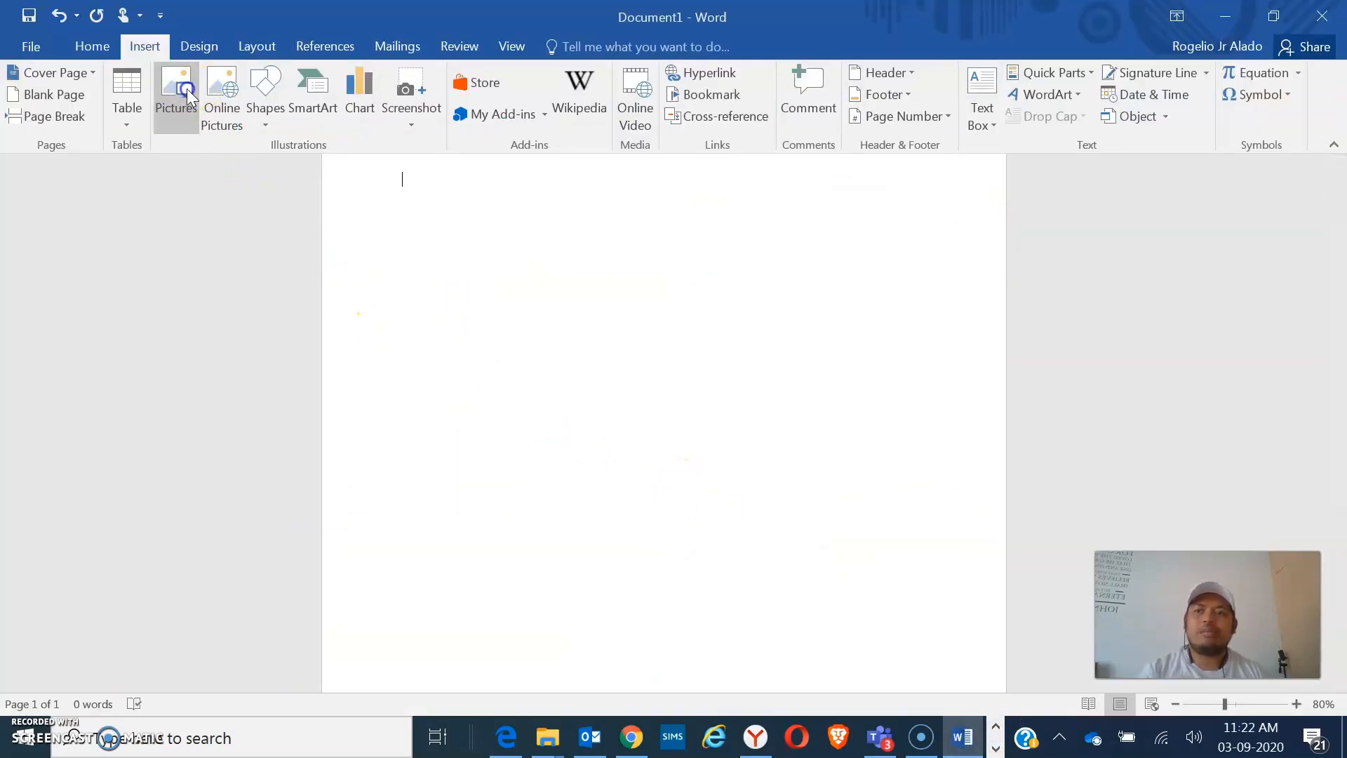
{"action": "left_click", "coordinate": [176, 84]}
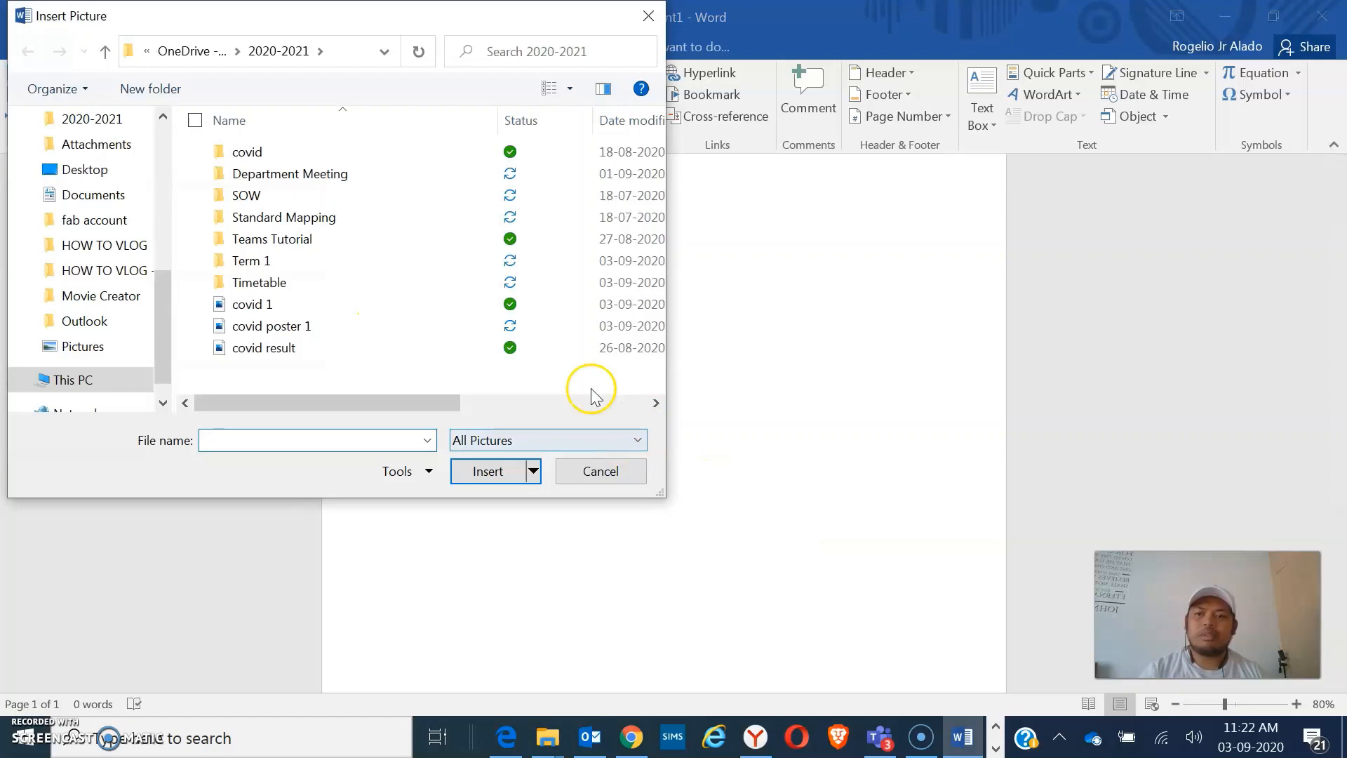
{"action": "left_click", "coordinate": [488, 471]}
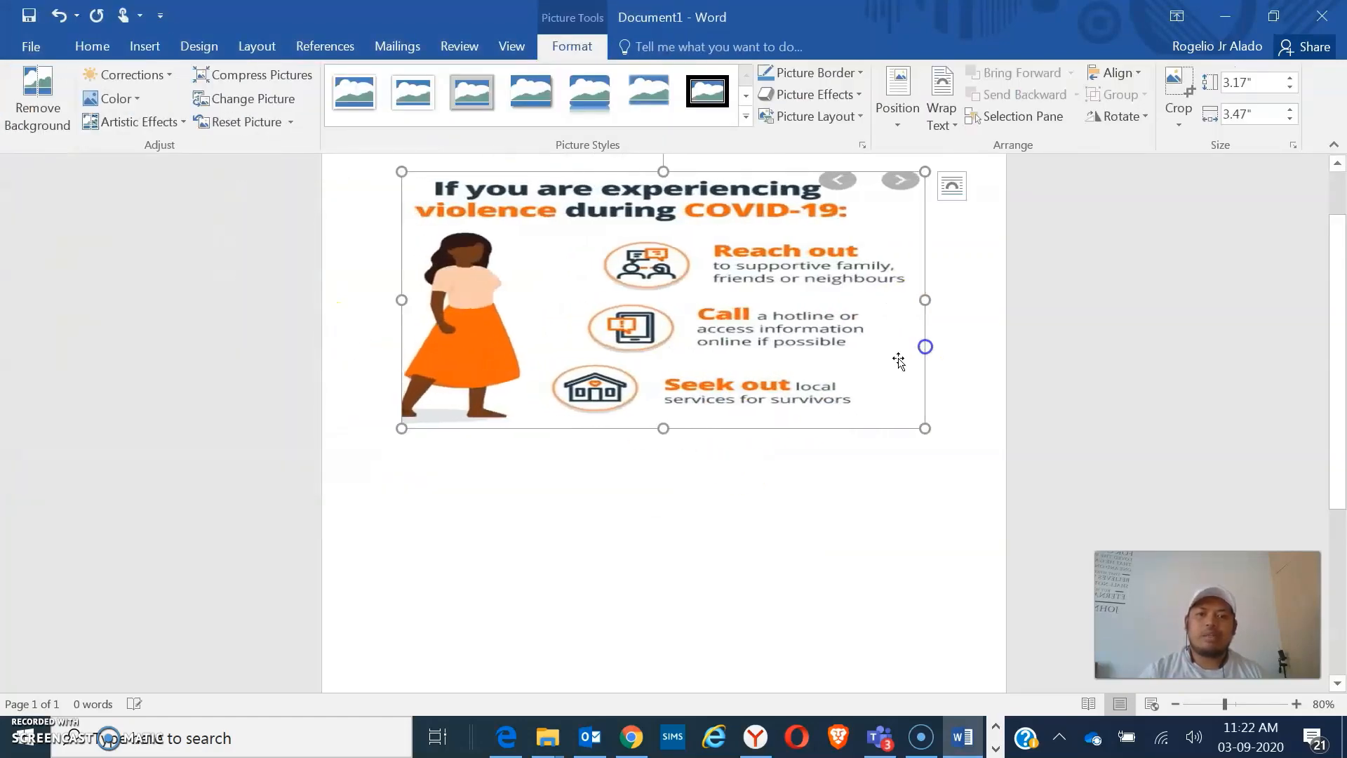
{"action": "left_click_drag", "start_coordinate": [663, 427], "coordinate": [663, 635]}
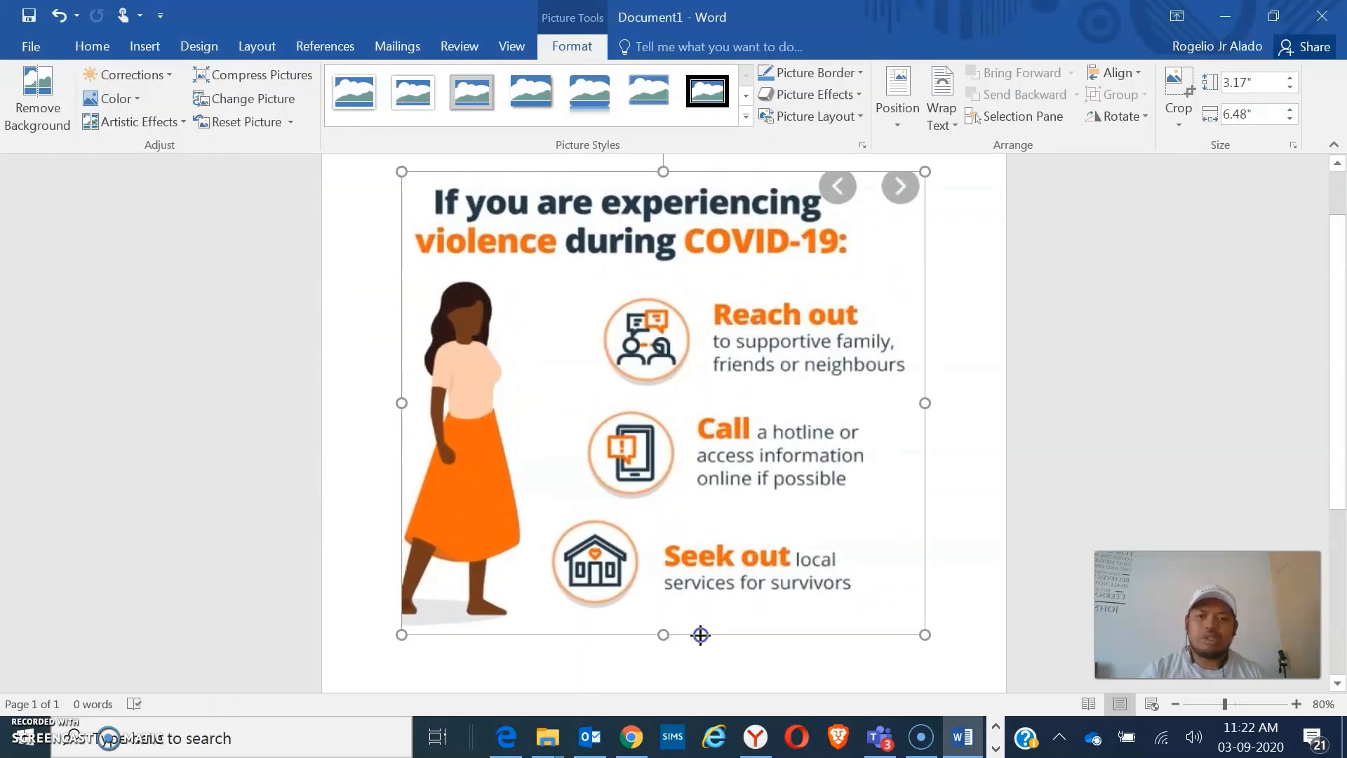
{"action": "left_click", "coordinate": [948, 486]}
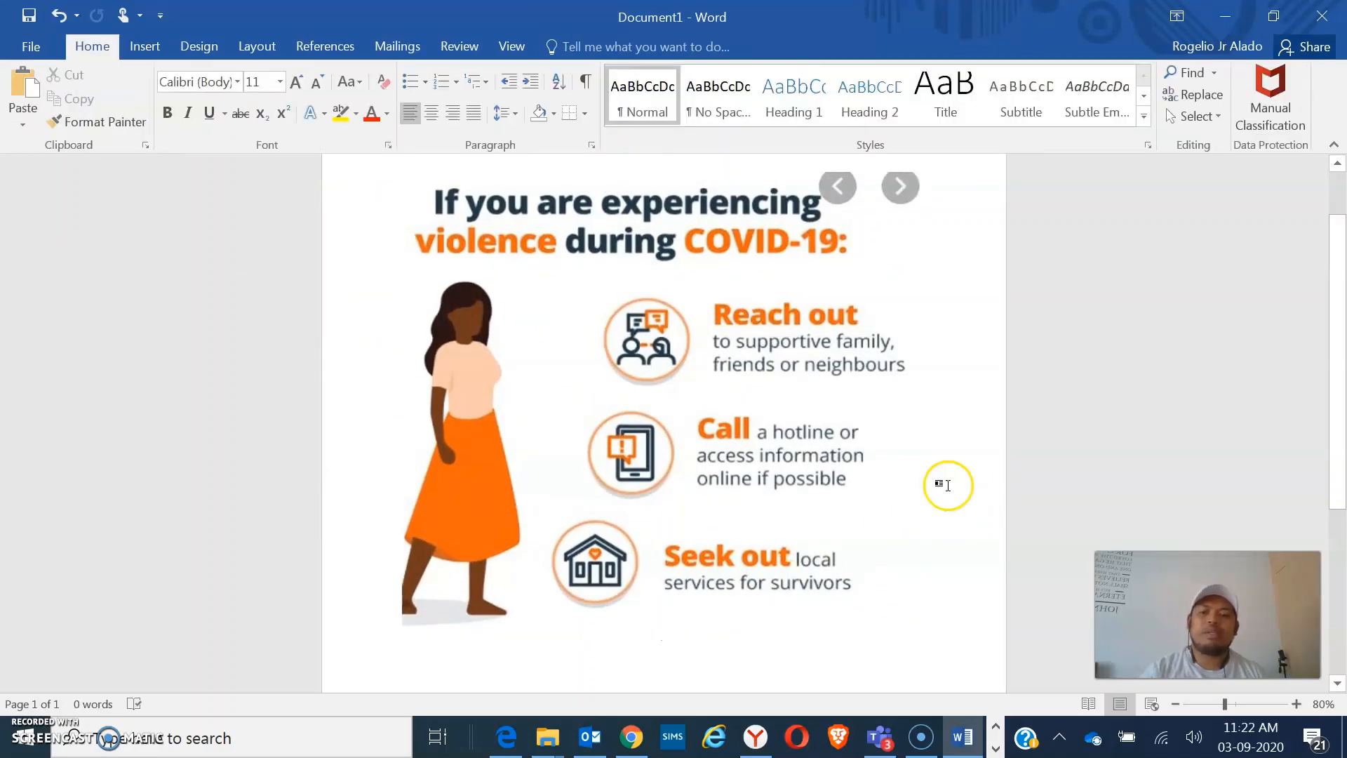
{"action": "mouse_move", "coordinate": [646, 375]}
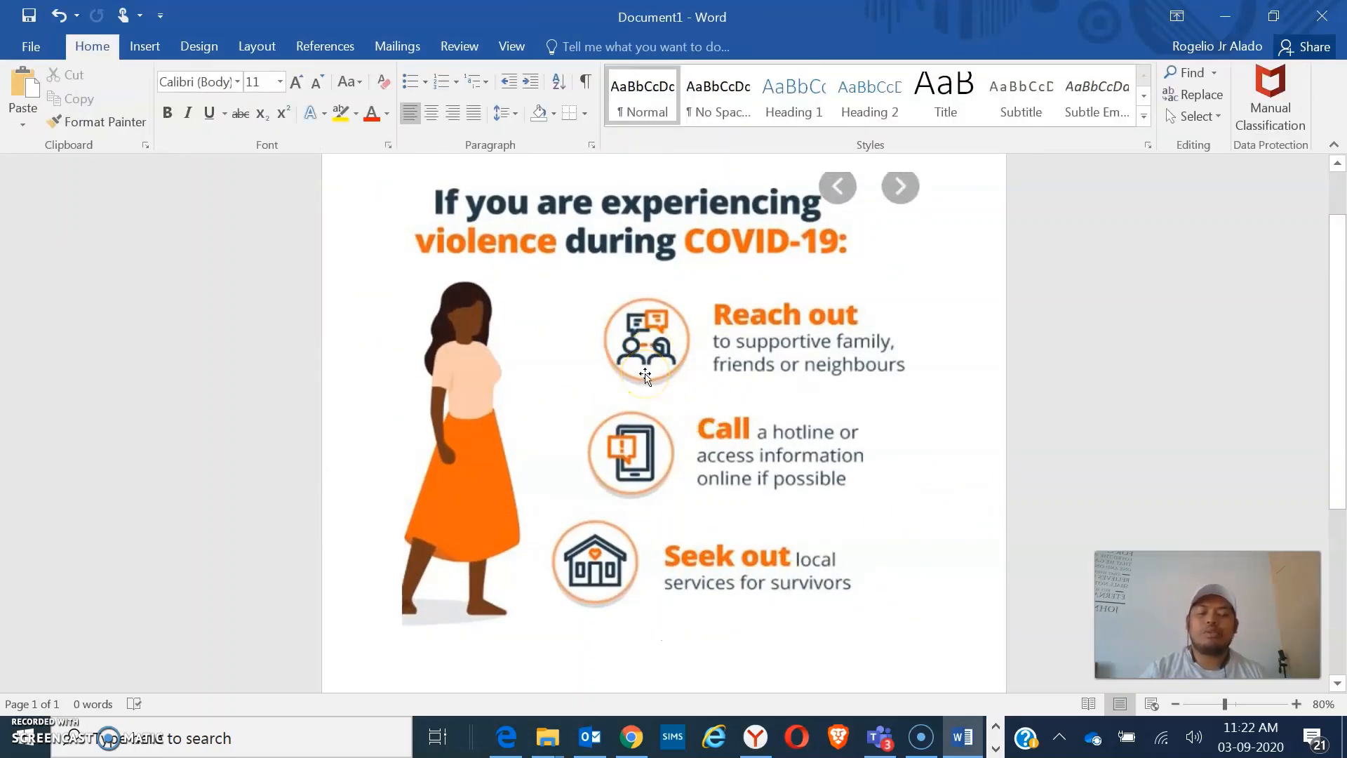
Start exporting the document as a PDF from the File menu's export options.
{"action": "left_click", "coordinate": [30, 47]}
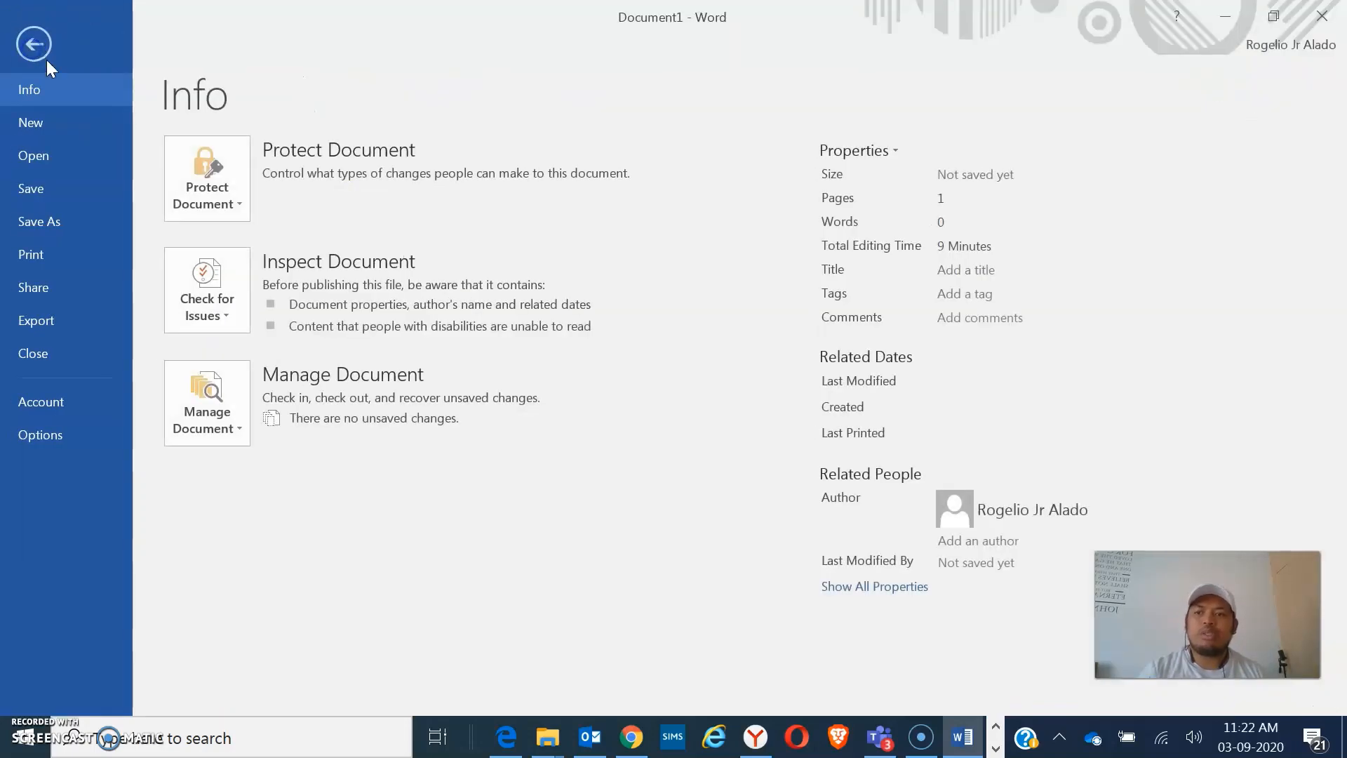
{"action": "mouse_move", "coordinate": [57, 318]}
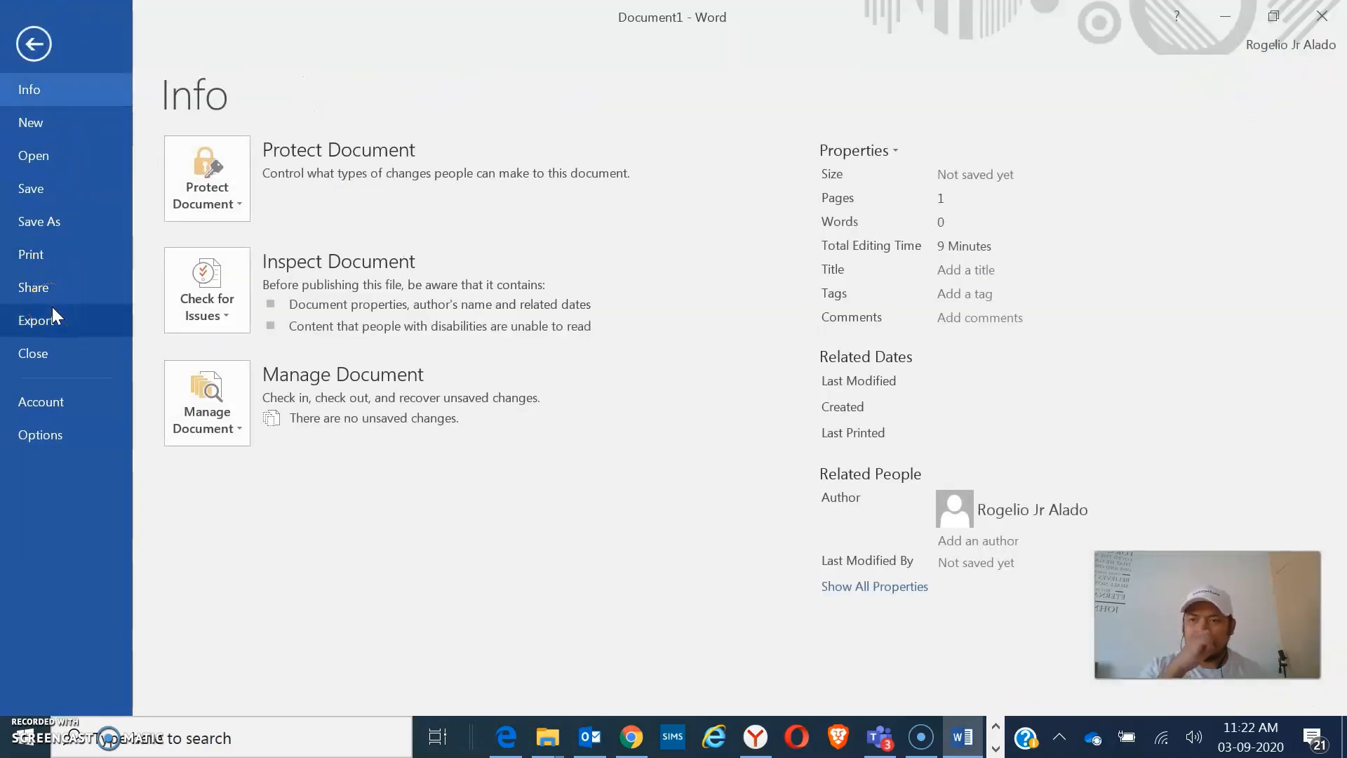
{"action": "left_click", "coordinate": [35, 320]}
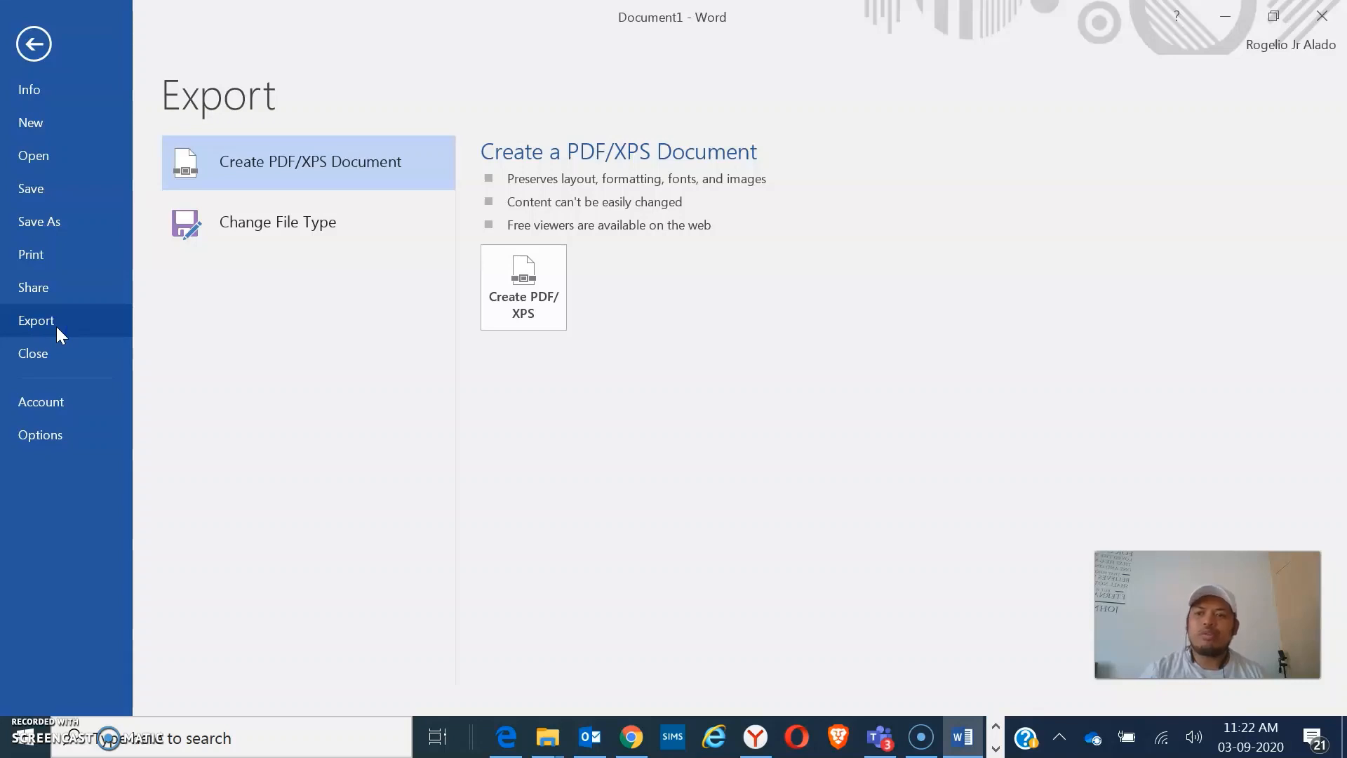
{"action": "left_click", "coordinate": [36, 320]}
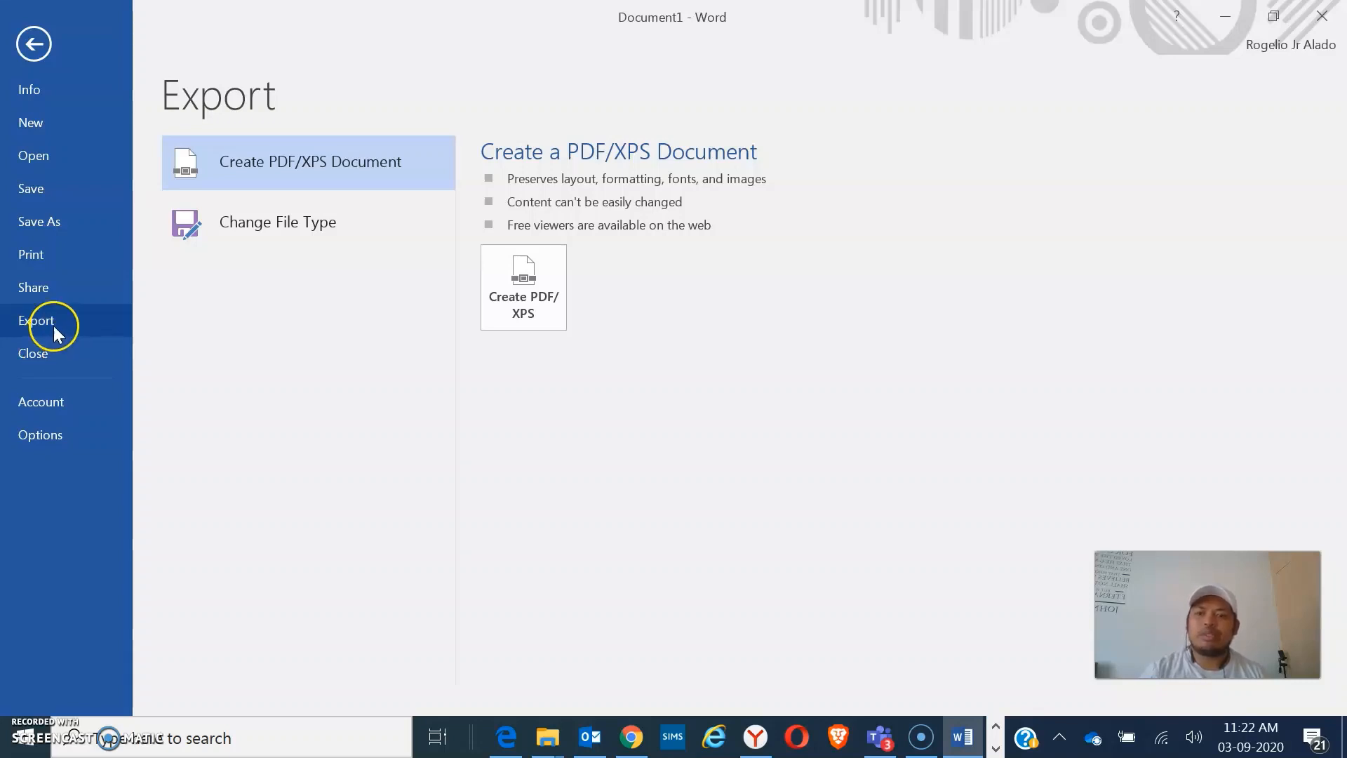
{"action": "left_click", "coordinate": [32, 44]}
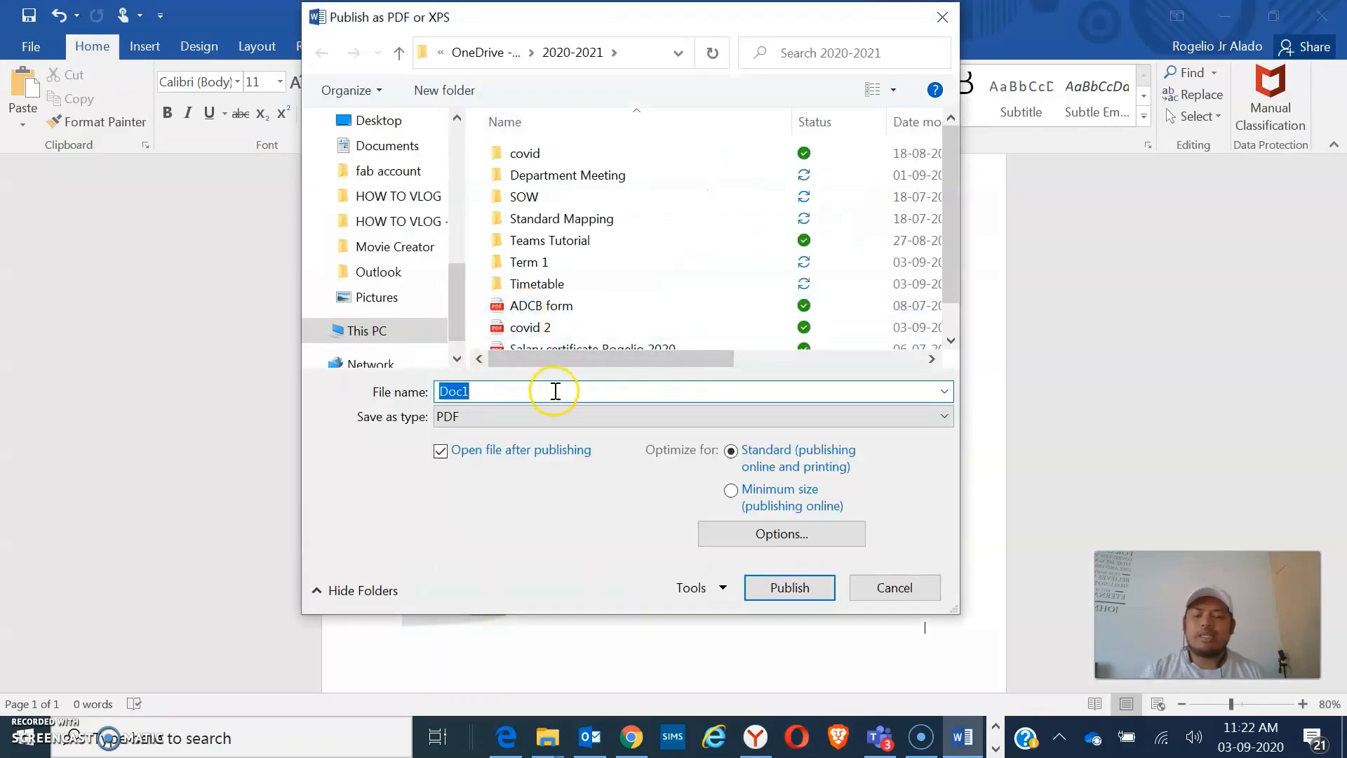
Name the PDF 'poster covid pdf' and publish it to the 2020-2021 folder.
{"action": "type", "text": "poster"}
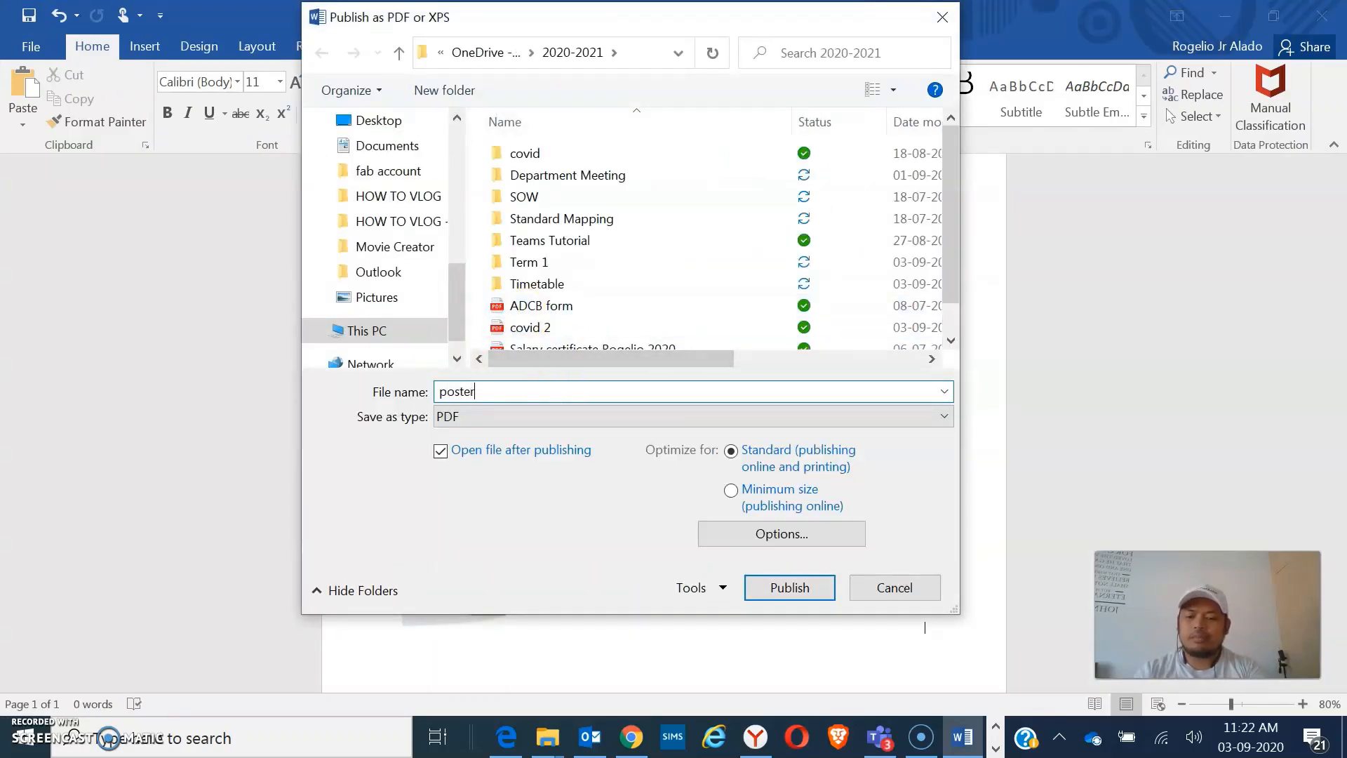
{"action": "type", "text": "covid p"}
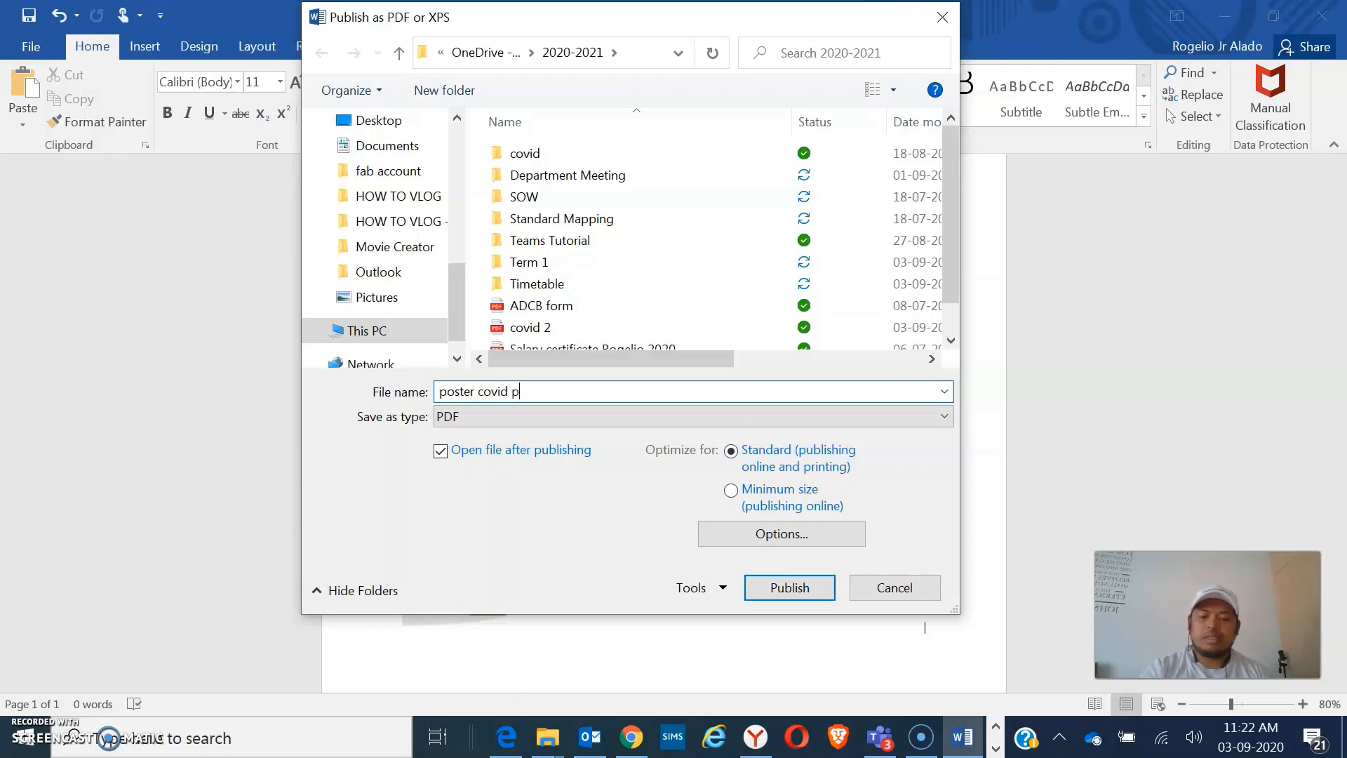
{"action": "type", "text": "df"}
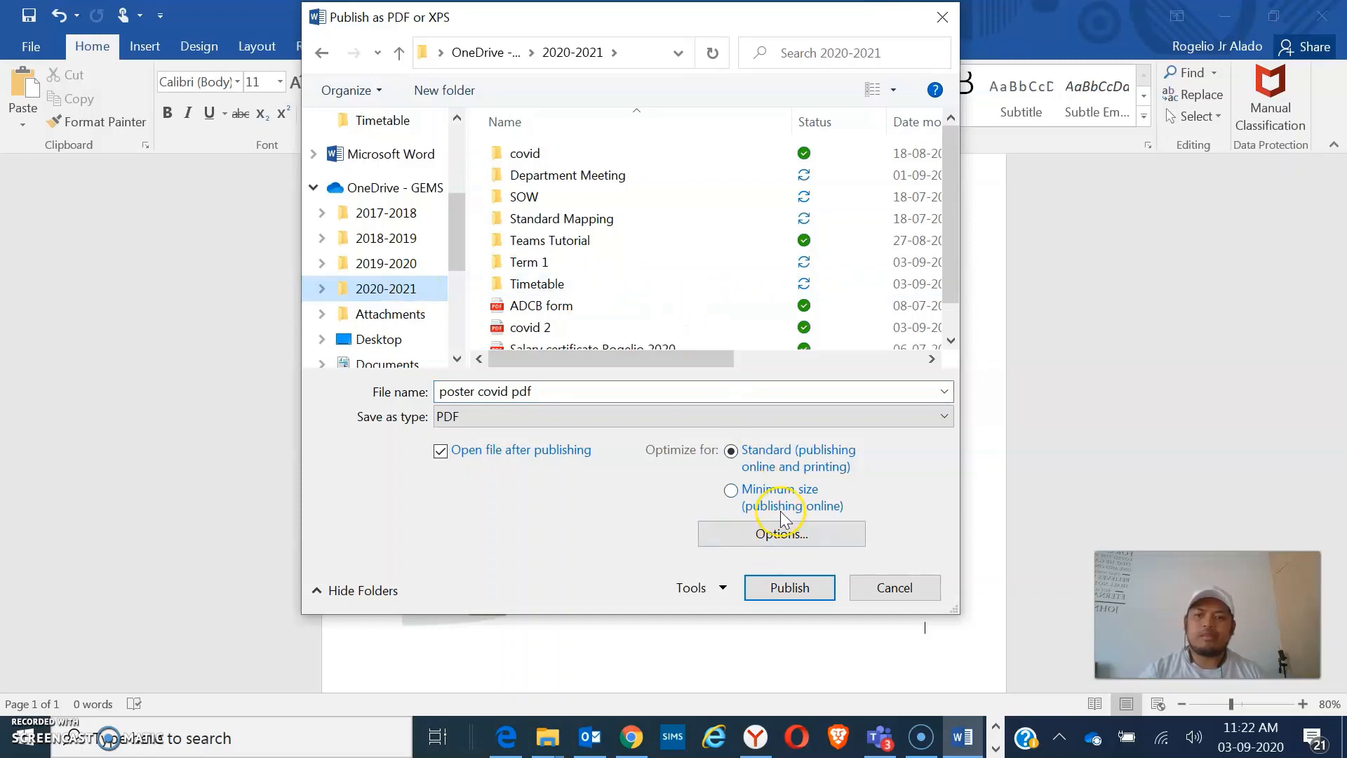
{"action": "left_click", "coordinate": [790, 587]}
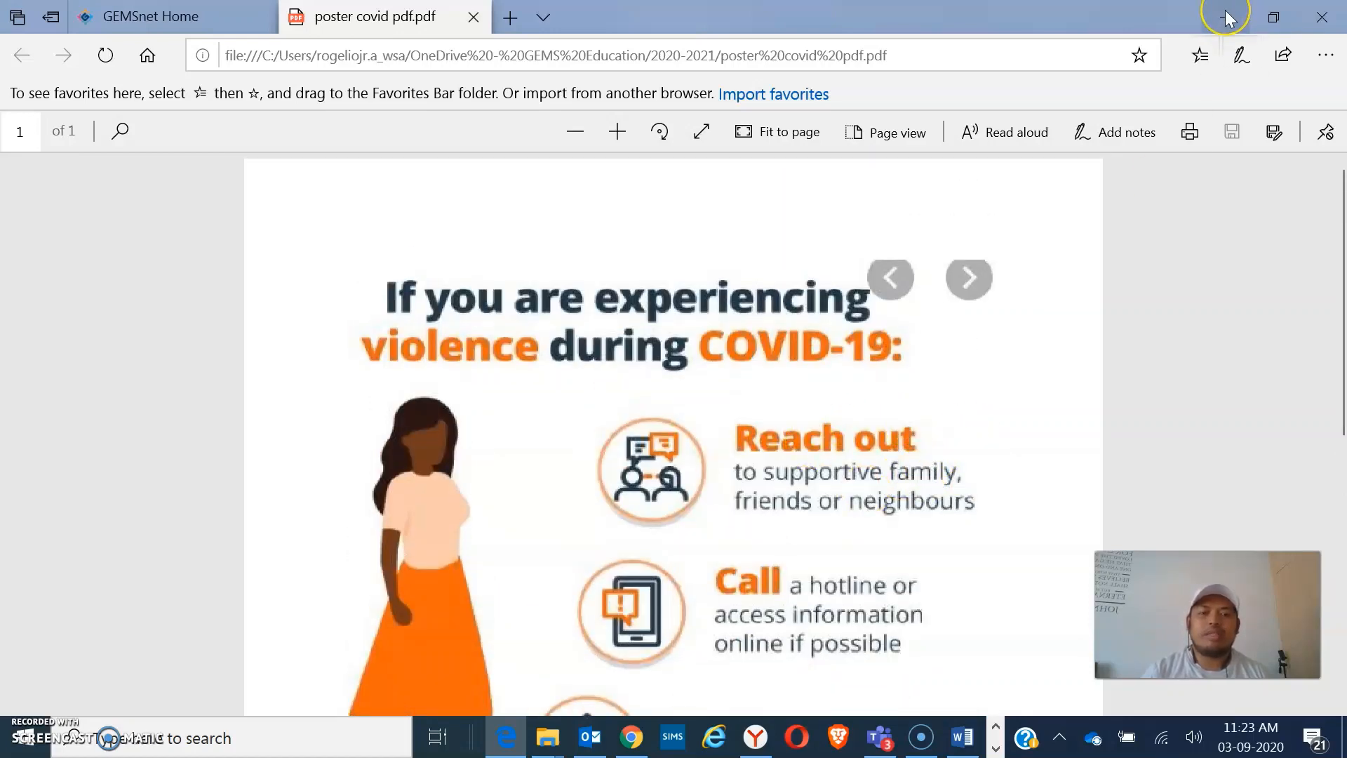
Minimize Edge after reviewing the published poster PDF to return to File Explorer.
{"action": "left_click", "coordinate": [958, 736]}
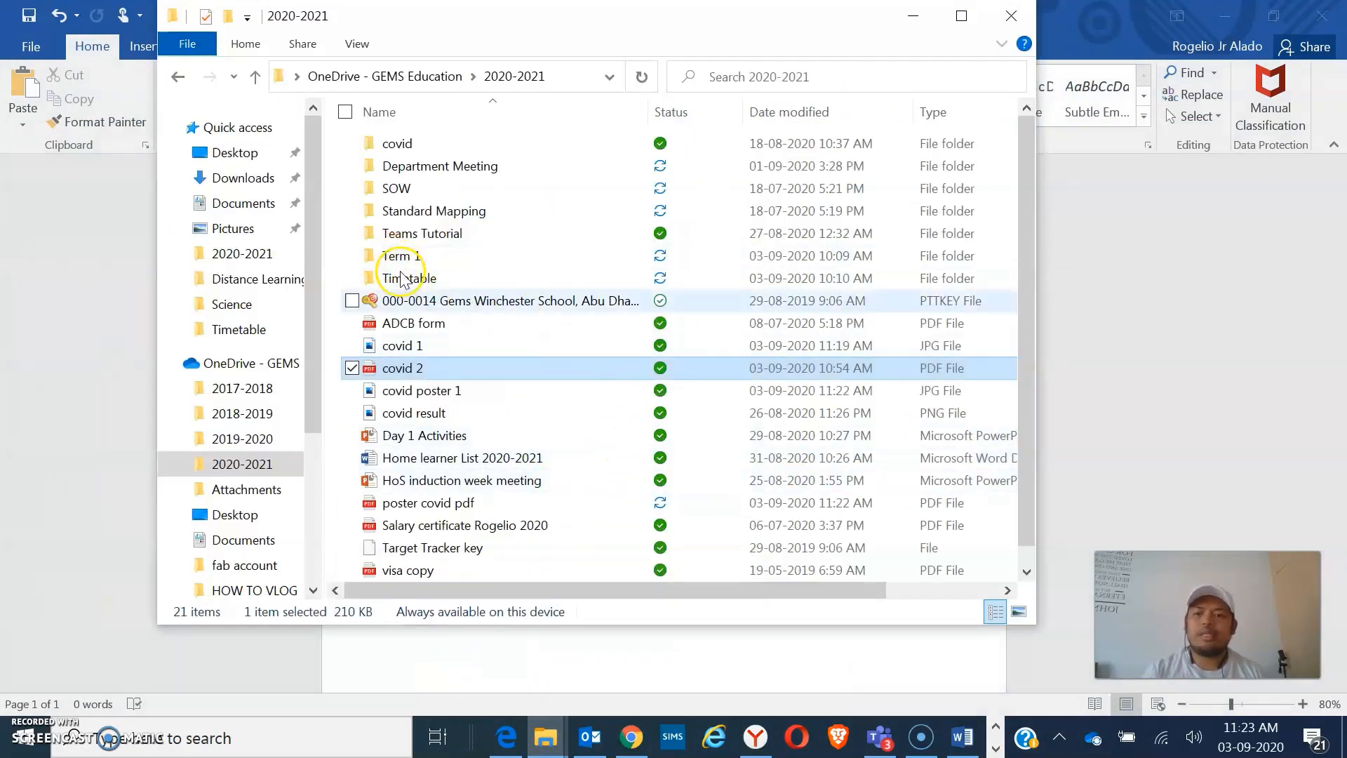
{"action": "mouse_move", "coordinate": [554, 383]}
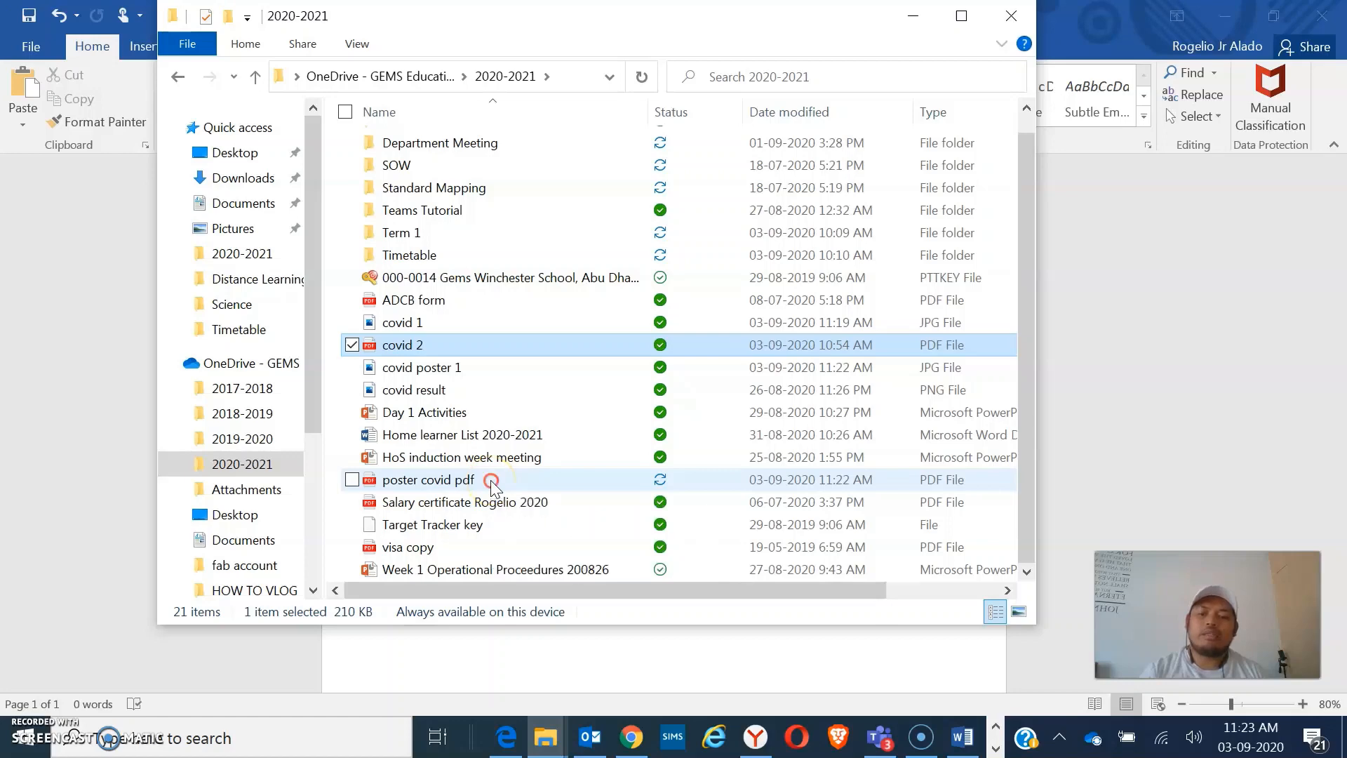
Select 'poster covid pdf' and bring up its list of apps to open it with.
{"action": "right_click", "coordinate": [492, 482]}
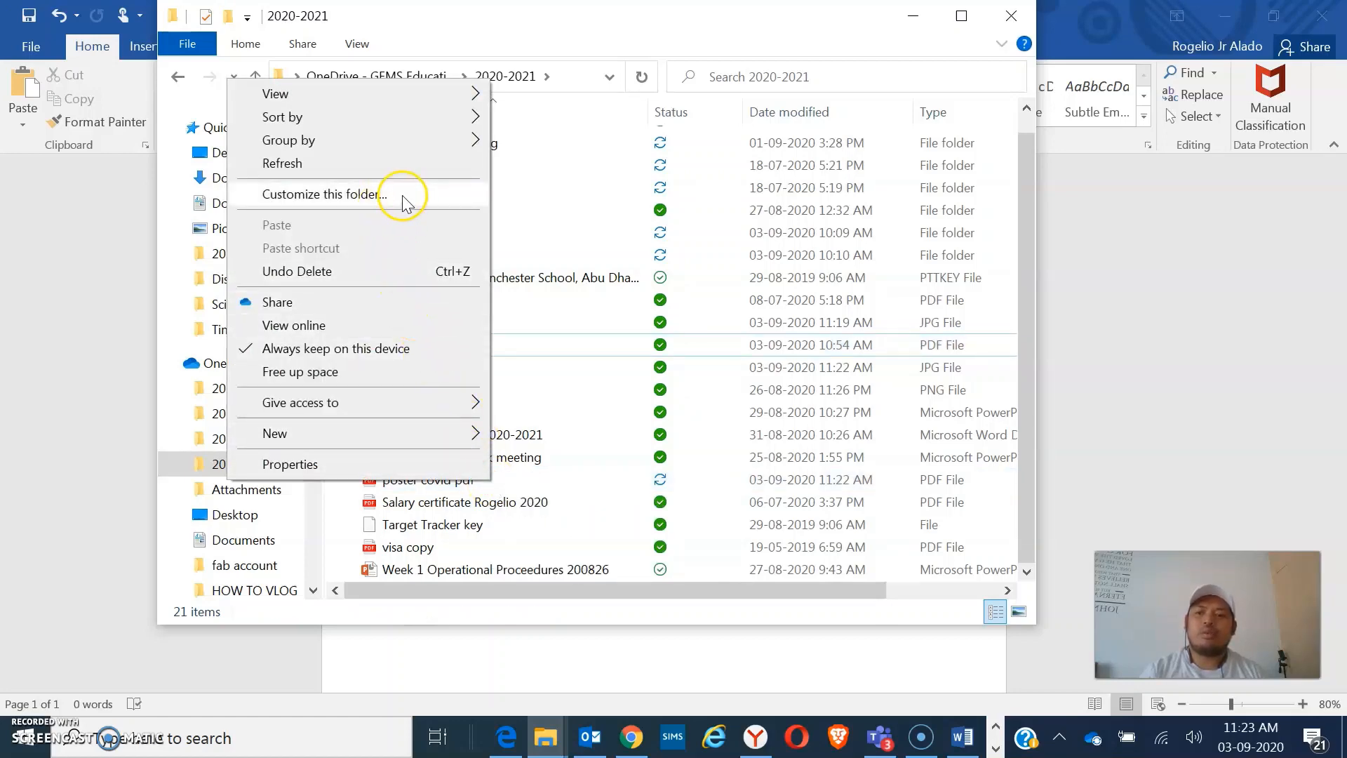
{"action": "mouse_move", "coordinate": [640, 487]}
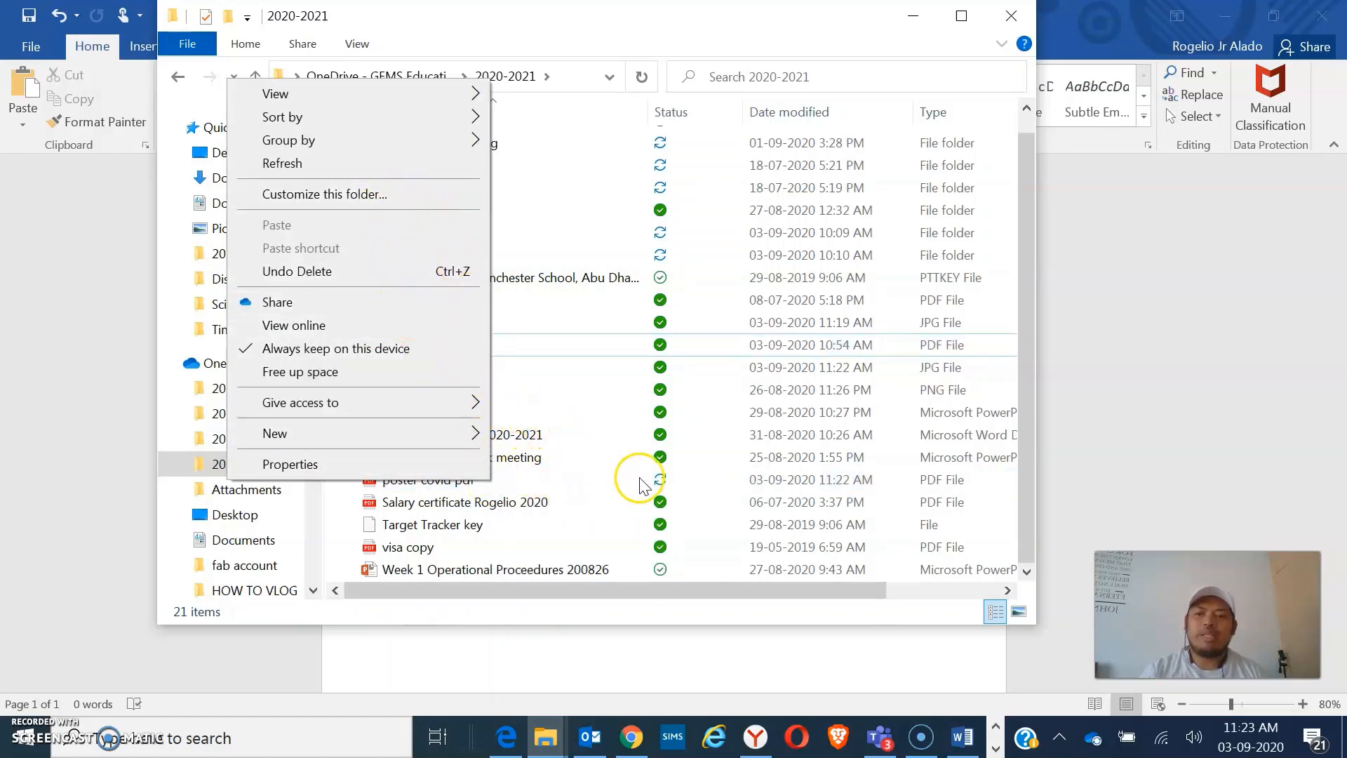
{"action": "left_click", "coordinate": [427, 480]}
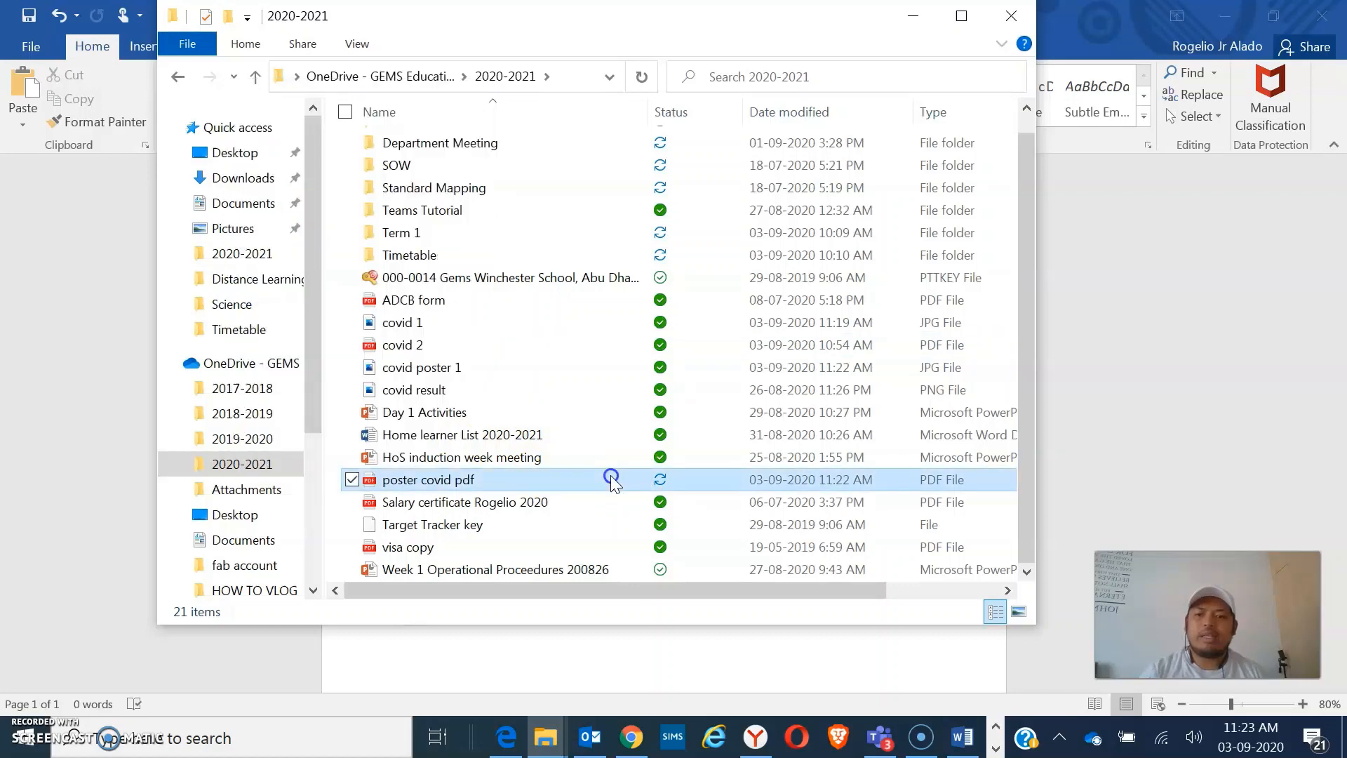
{"action": "left_click", "coordinate": [385, 479]}
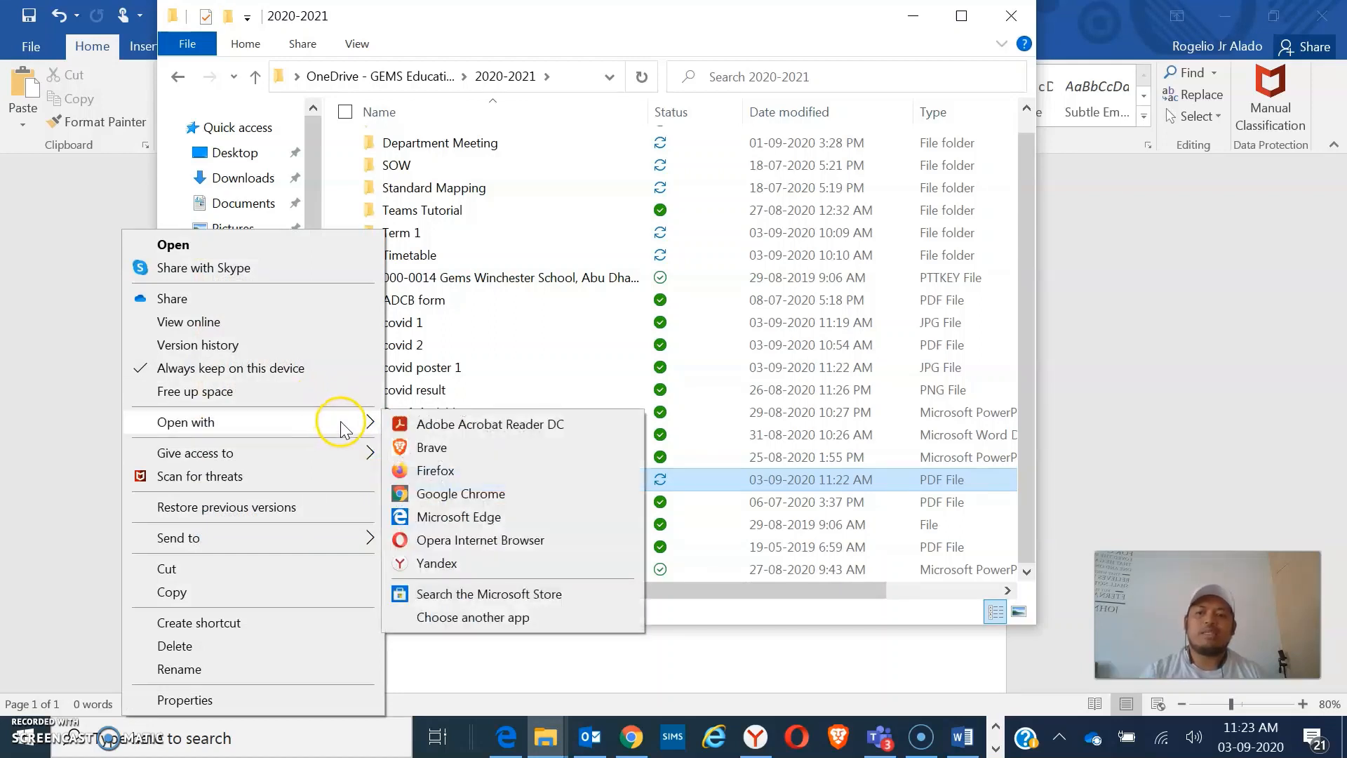
{"action": "mouse_move", "coordinate": [463, 526]}
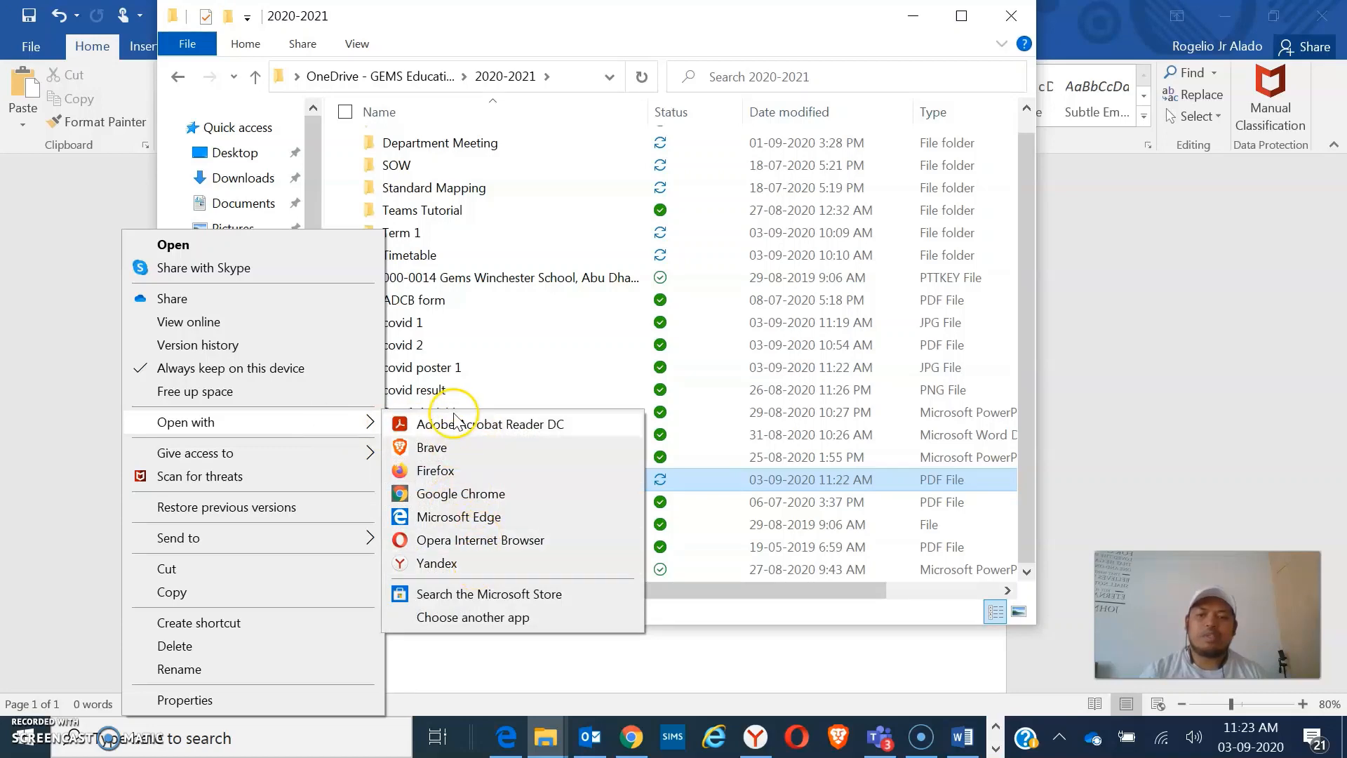
{"action": "mouse_move", "coordinate": [485, 625]}
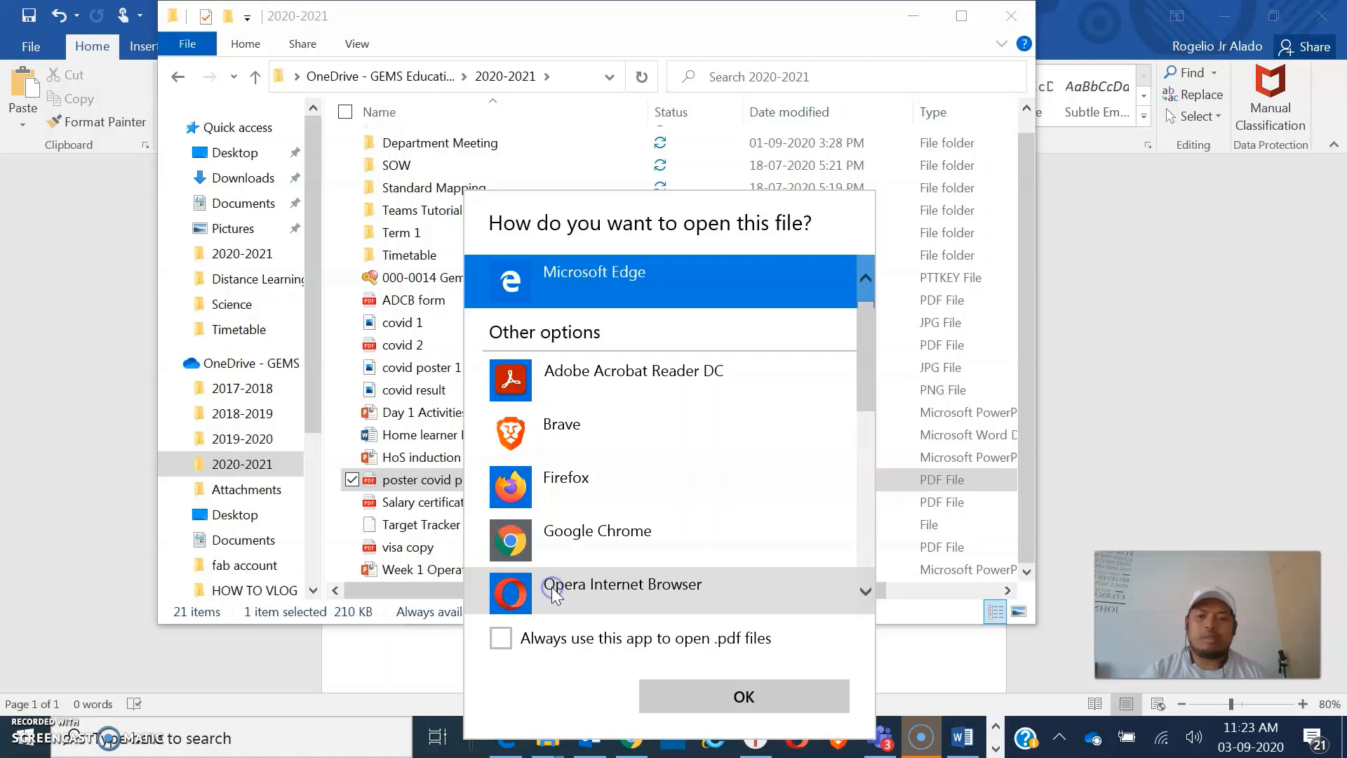
Pick Word 2016 from the app list to open 'poster covid pdf'.
{"action": "scroll", "scroll_direction": "down", "scroll_amount": 3}
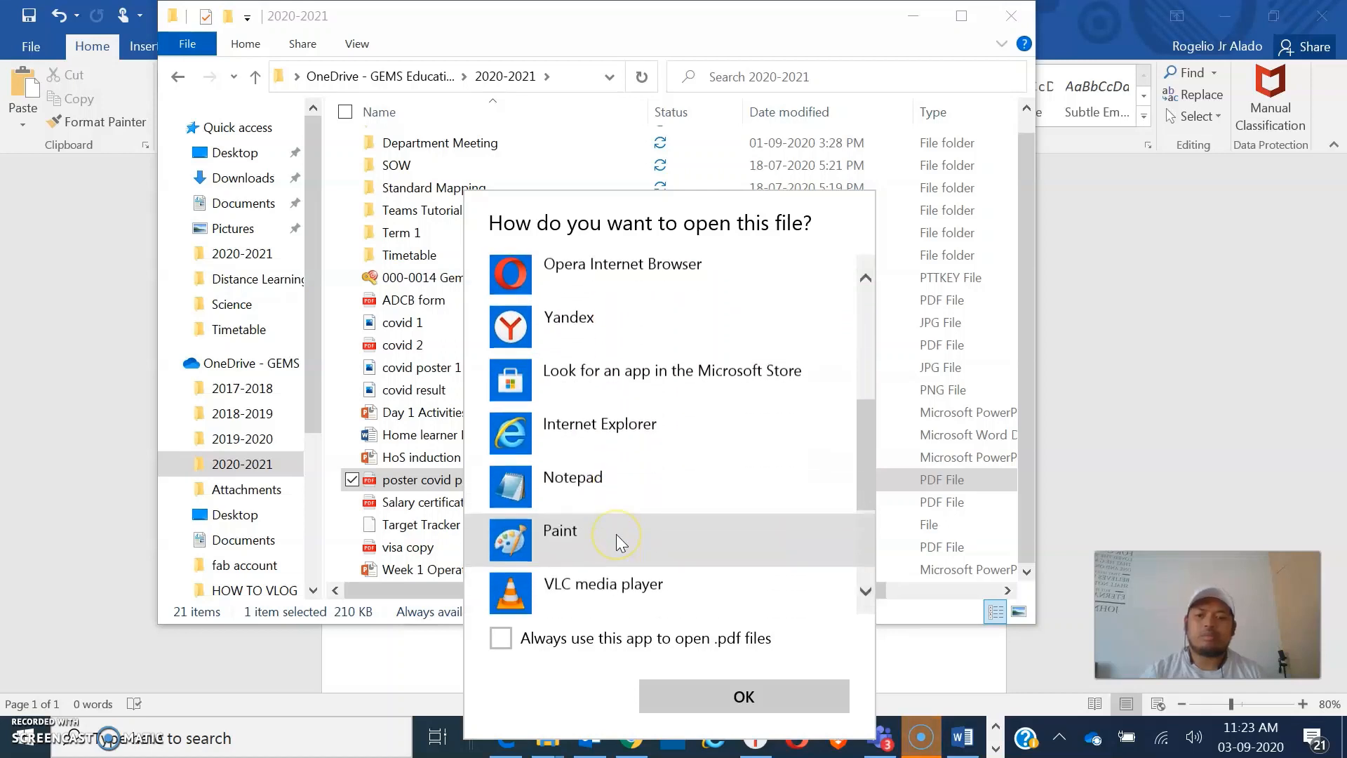
{"action": "scroll", "scroll_direction": "down", "scroll_amount": 3}
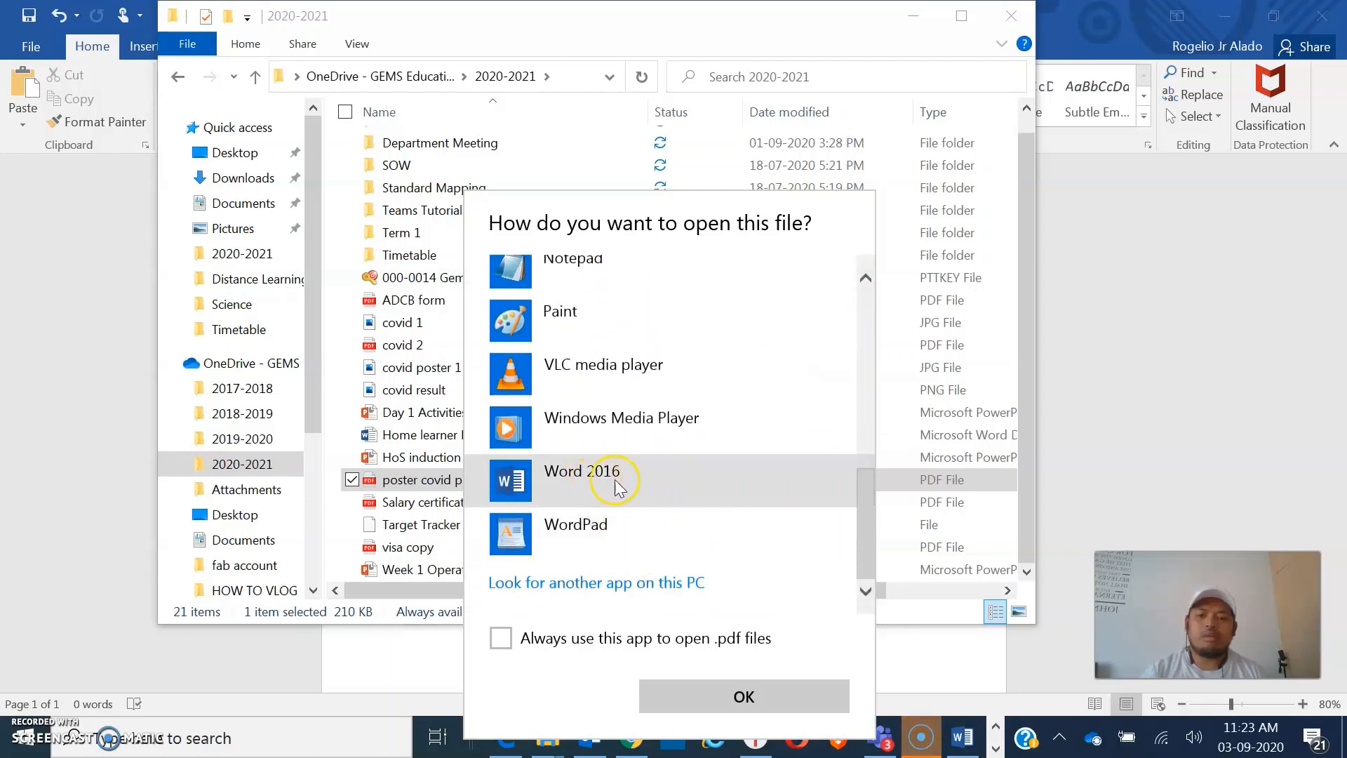
{"action": "left_click", "coordinate": [744, 696]}
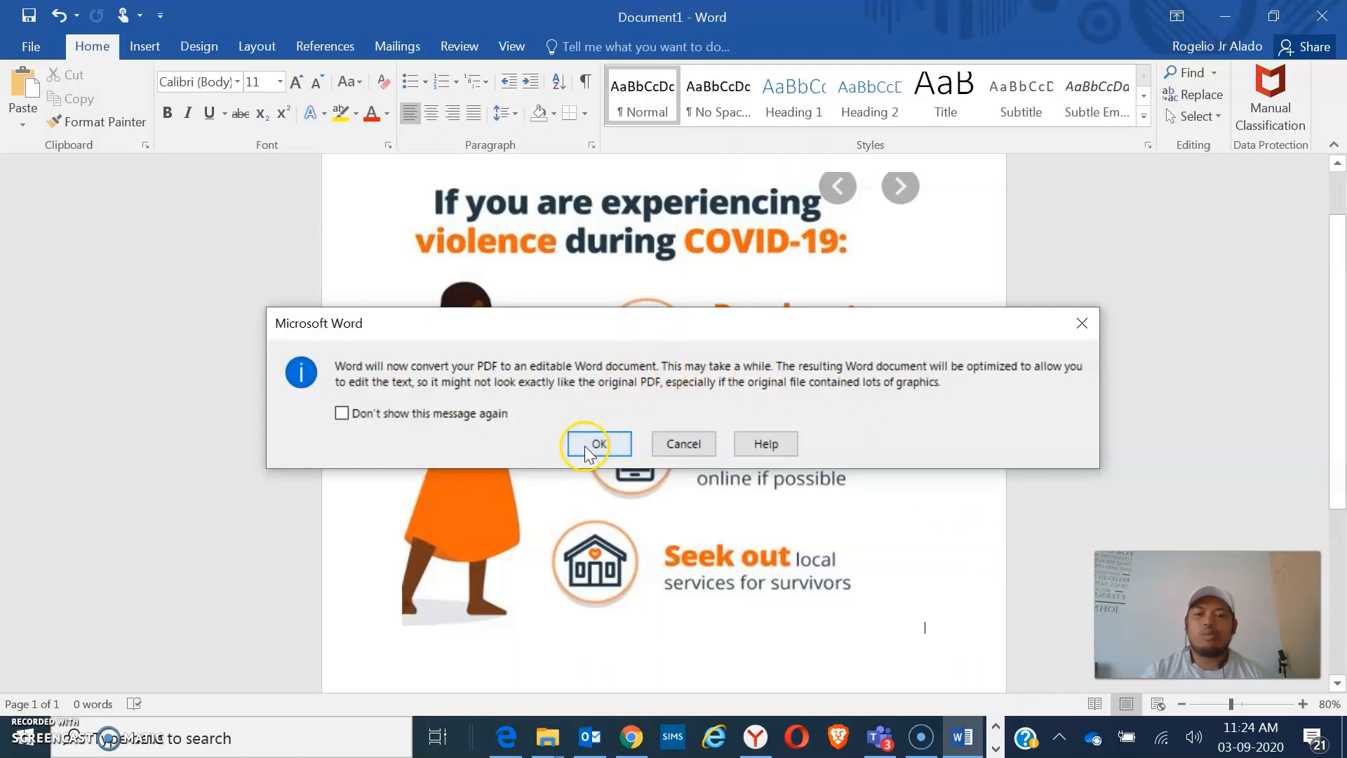
Confirm the PDF conversion and check that heading words like 'experiencing' are editable.
{"action": "left_click", "coordinate": [598, 443]}
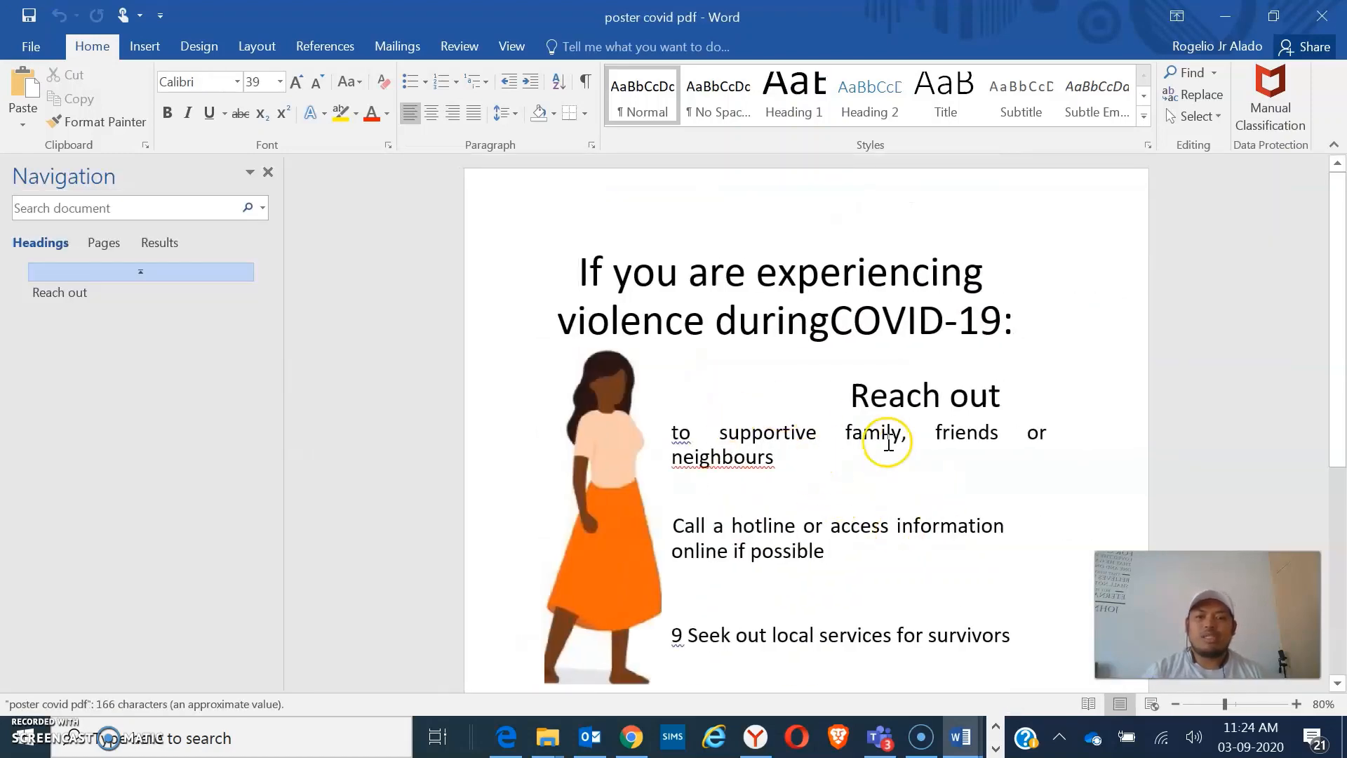
{"action": "mouse_move", "coordinate": [625, 278]}
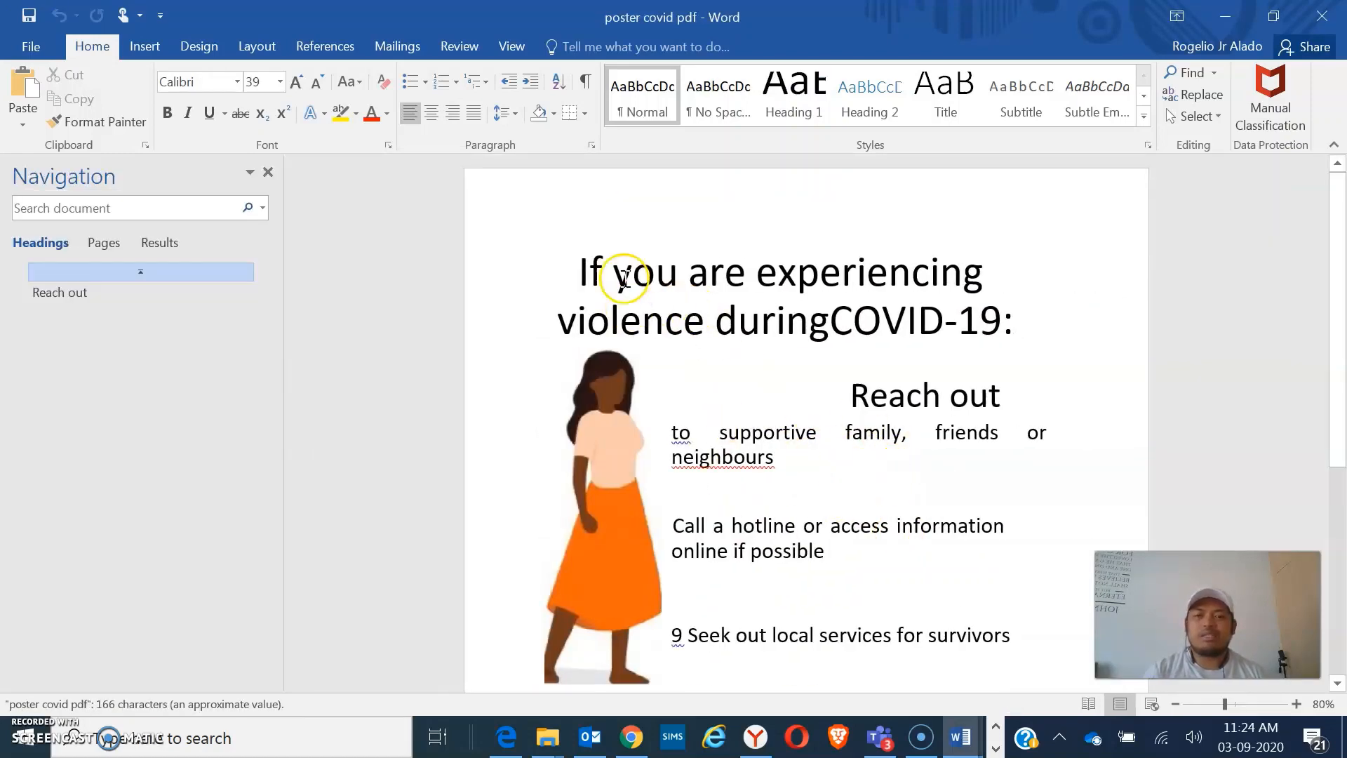
{"action": "double_click", "coordinate": [946, 271]}
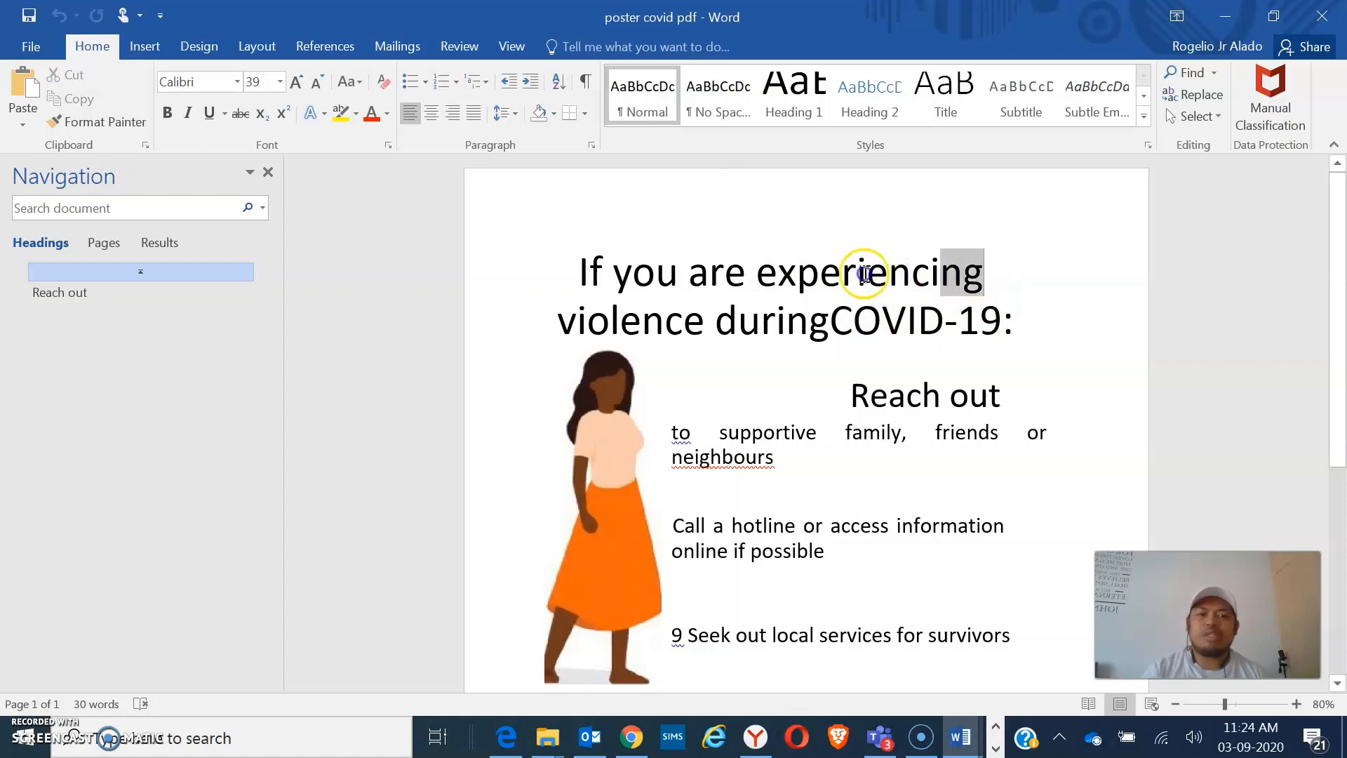
{"action": "right_click", "coordinate": [867, 274]}
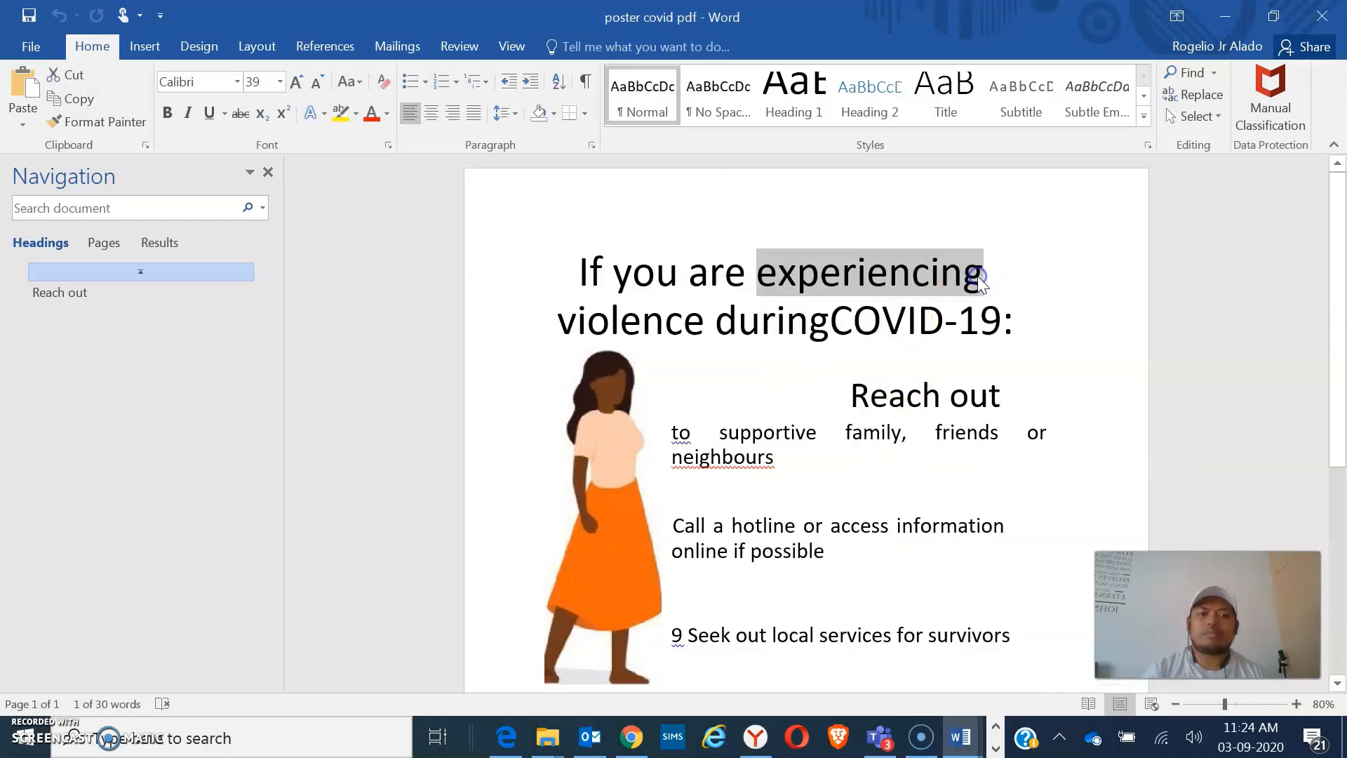
{"action": "left_click", "coordinate": [949, 566]}
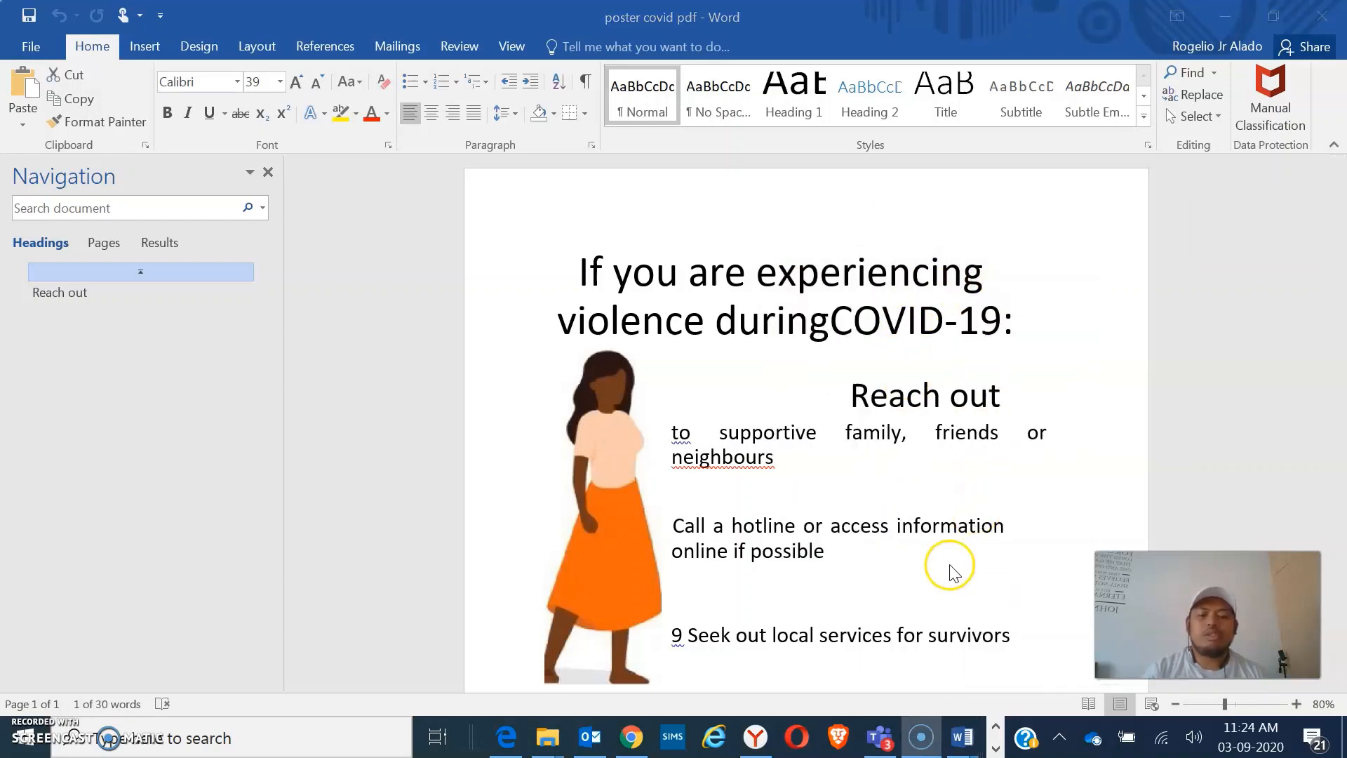
{"action": "scroll", "scroll_direction": "down", "scroll_amount": 3}
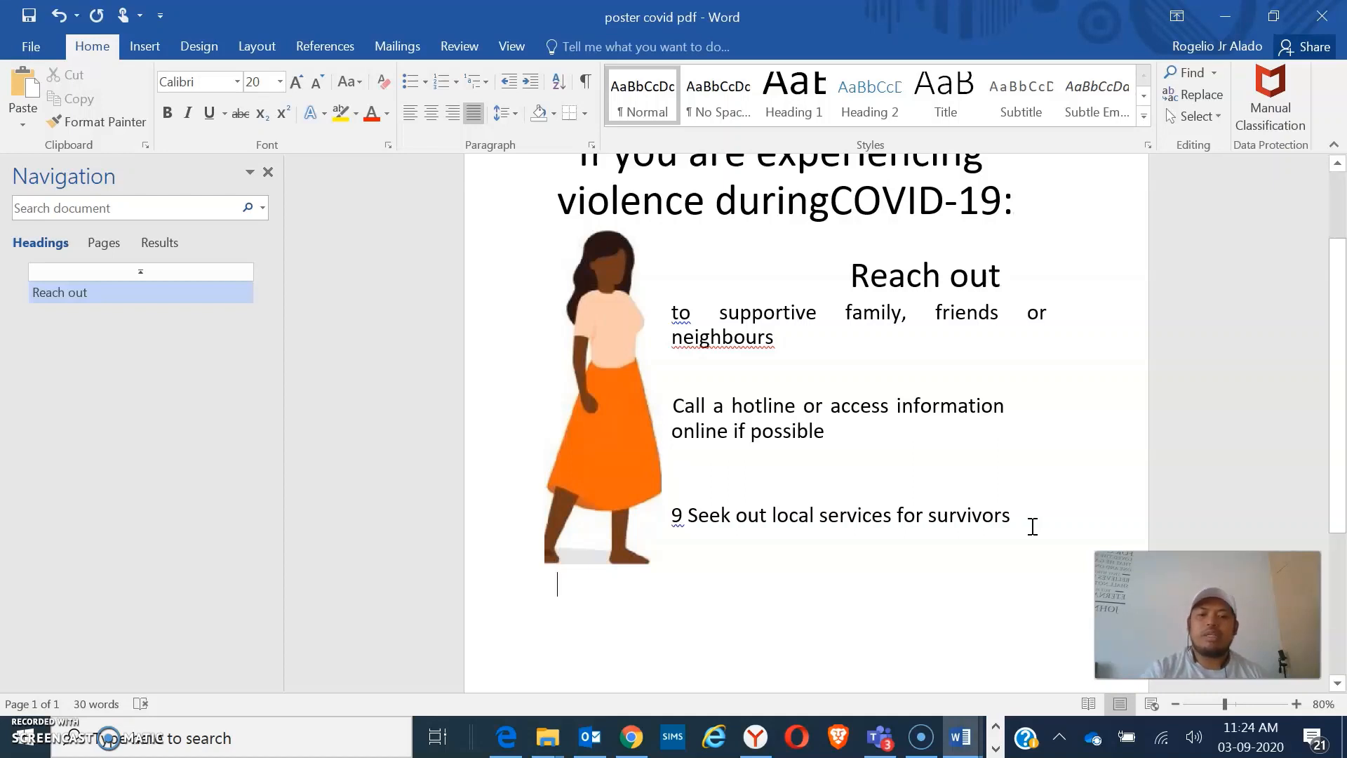
Type 'rogeli' as a new line beneath the poster illustration.
{"action": "type", "text": "rogelio"}
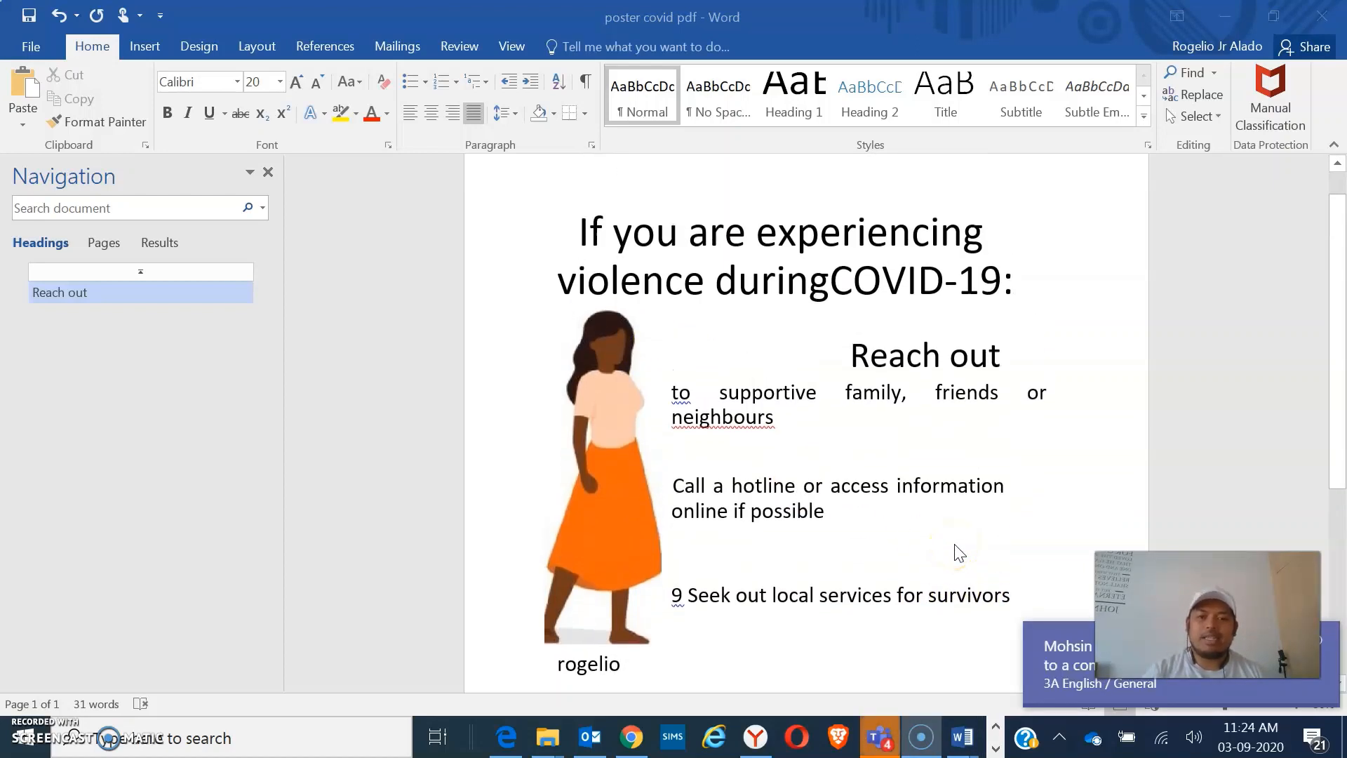
{"action": "mouse_move", "coordinate": [1044, 503]}
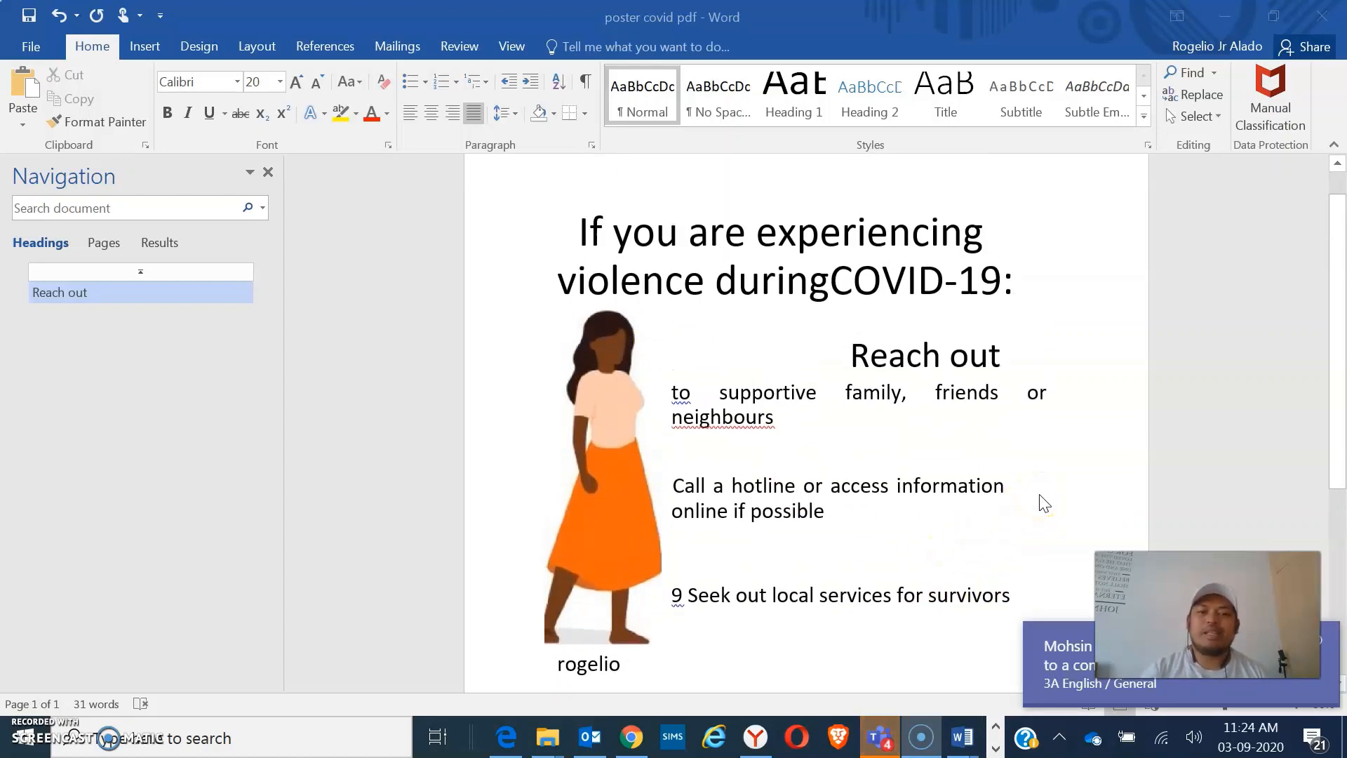